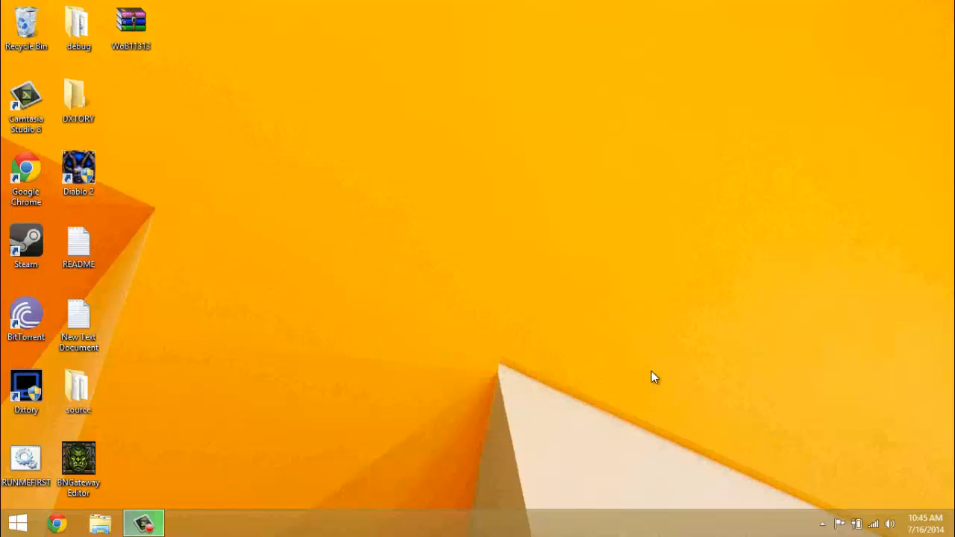
mouse_move(188, 522)
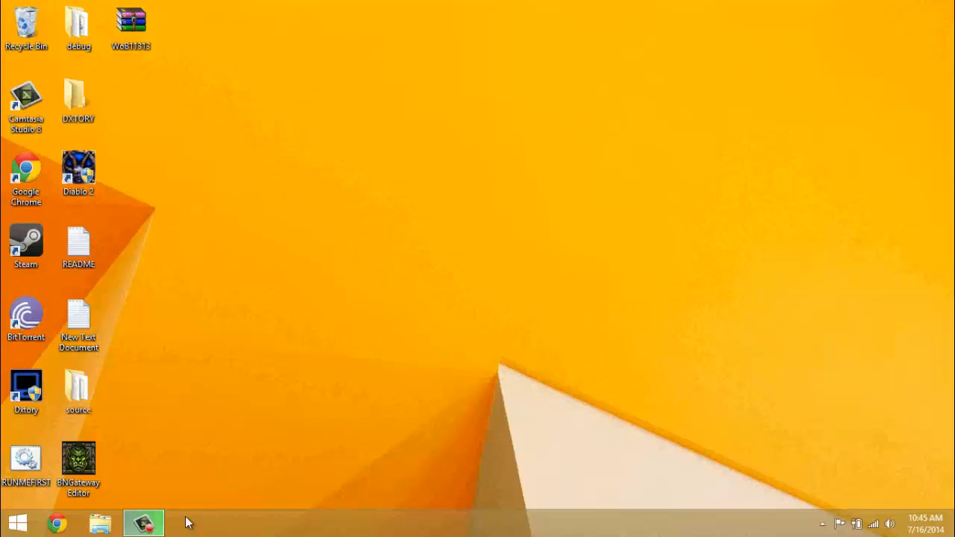
mouse_move(182, 440)
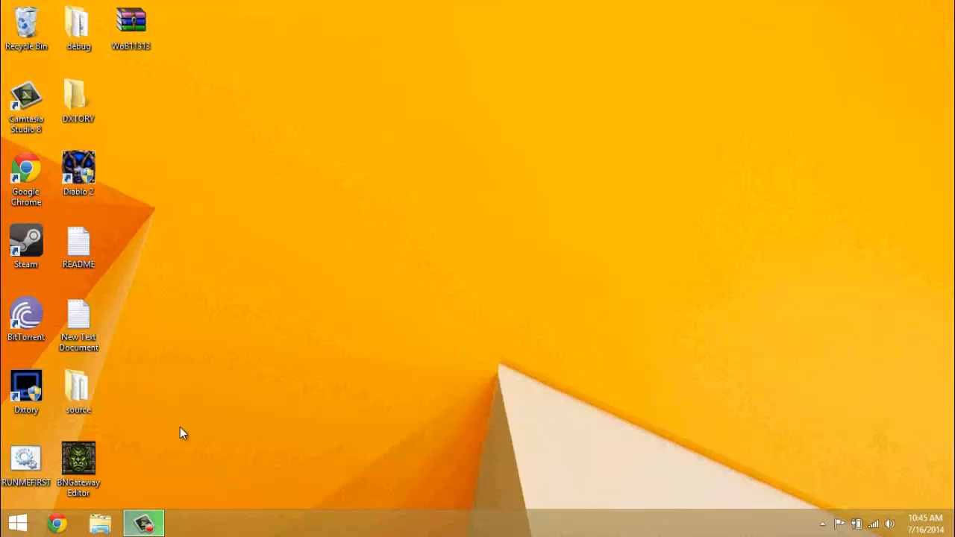
mouse_move(177, 431)
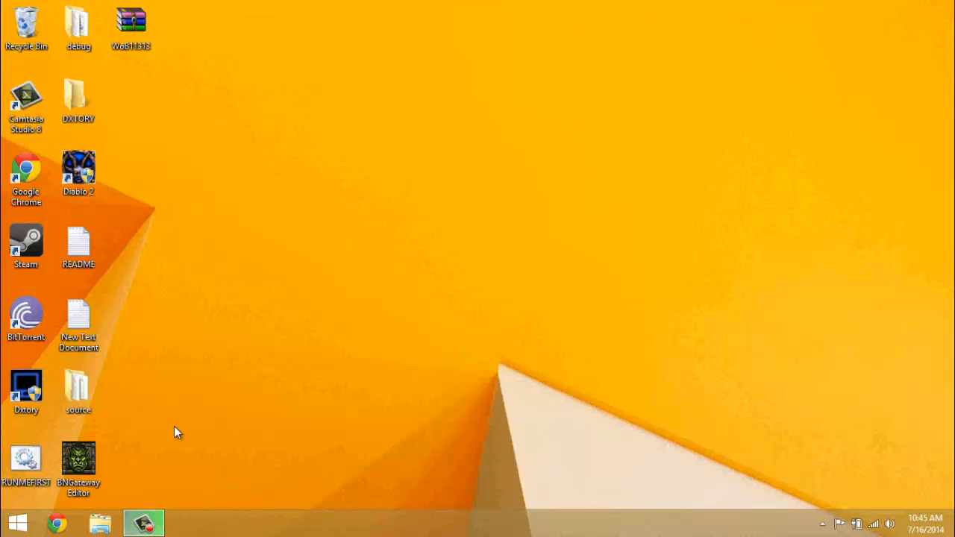
mouse_move(182, 421)
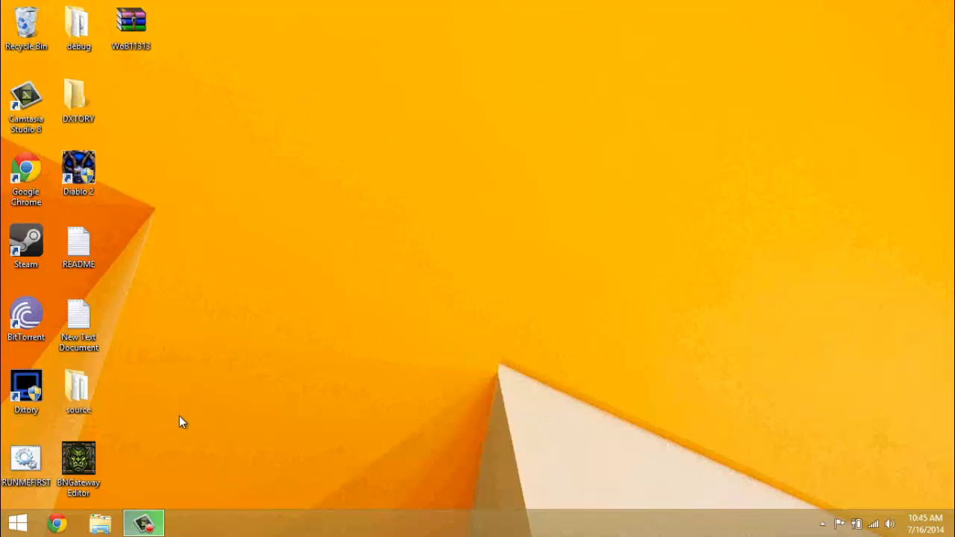
mouse_move(197, 446)
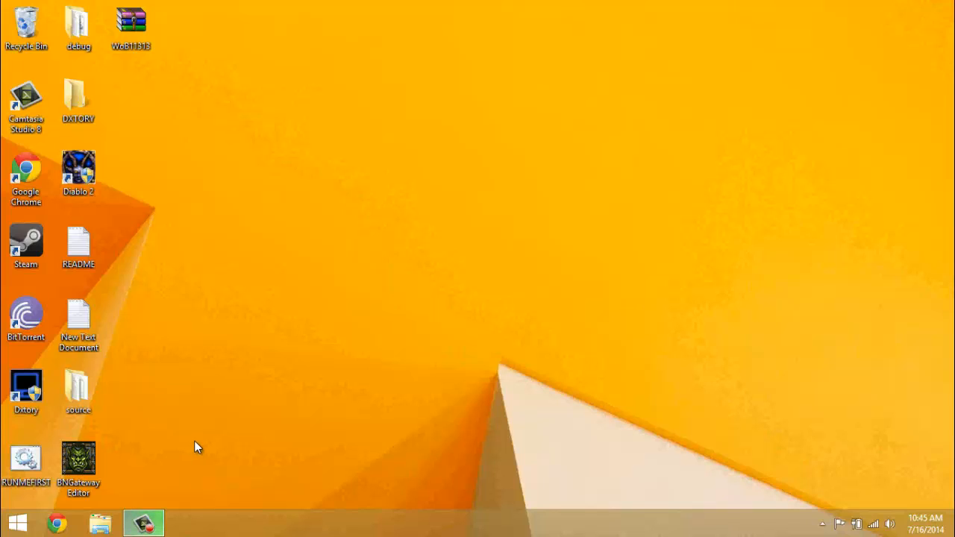
mouse_move(430, 372)
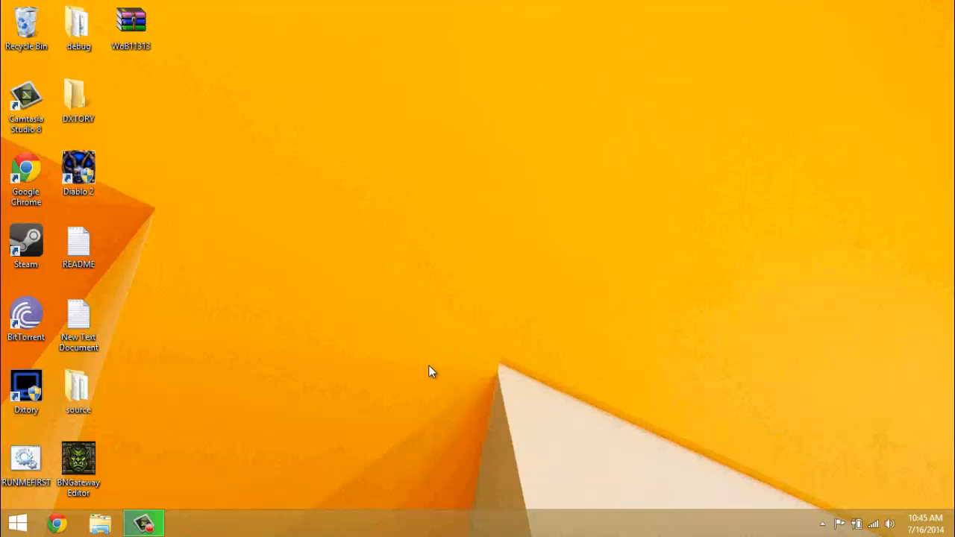
mouse_move(555, 248)
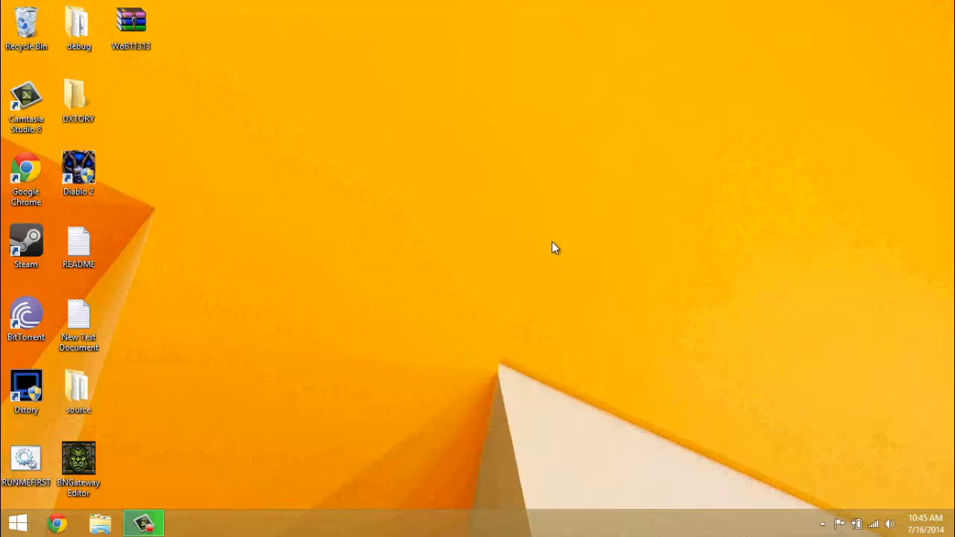
Step: Open the Diablo II Lord of Destruction (v1.13c) .7z in WinRAR and browse its Diablo II folder's game files
left_click(821, 522)
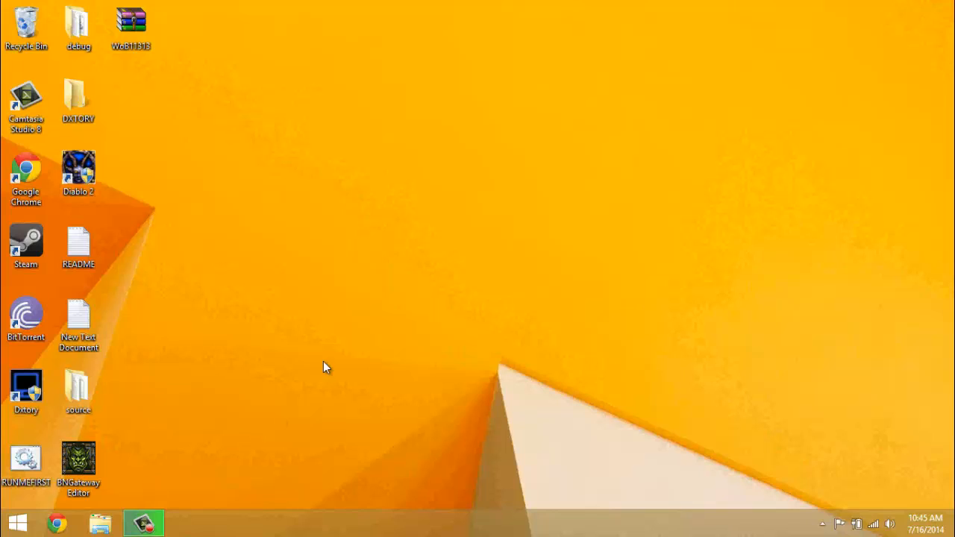
mouse_move(316, 361)
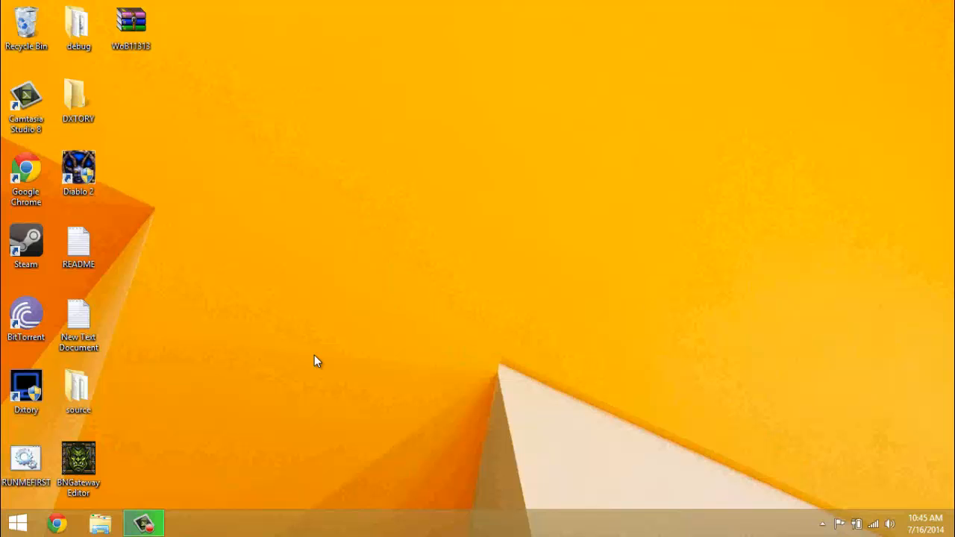
mouse_move(212, 440)
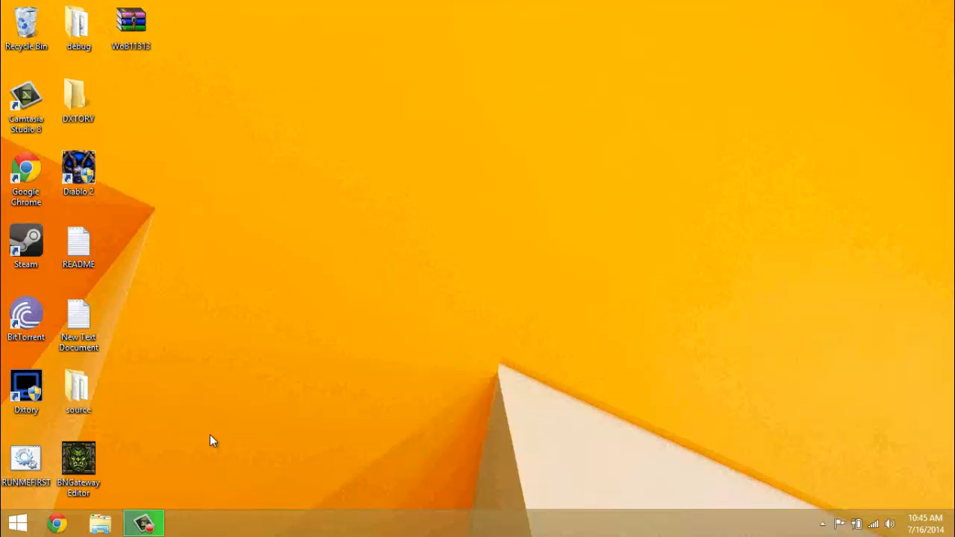
left_click(98, 523)
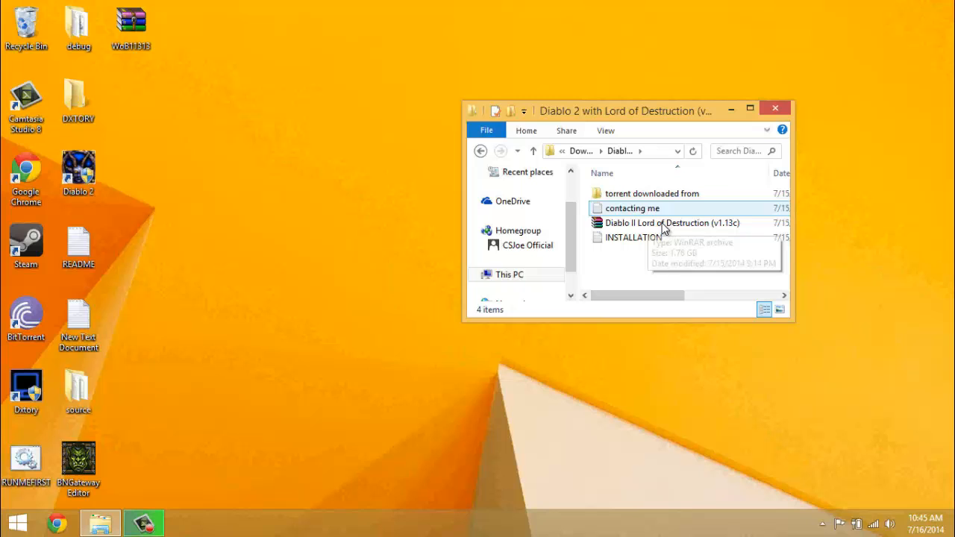
mouse_move(669, 224)
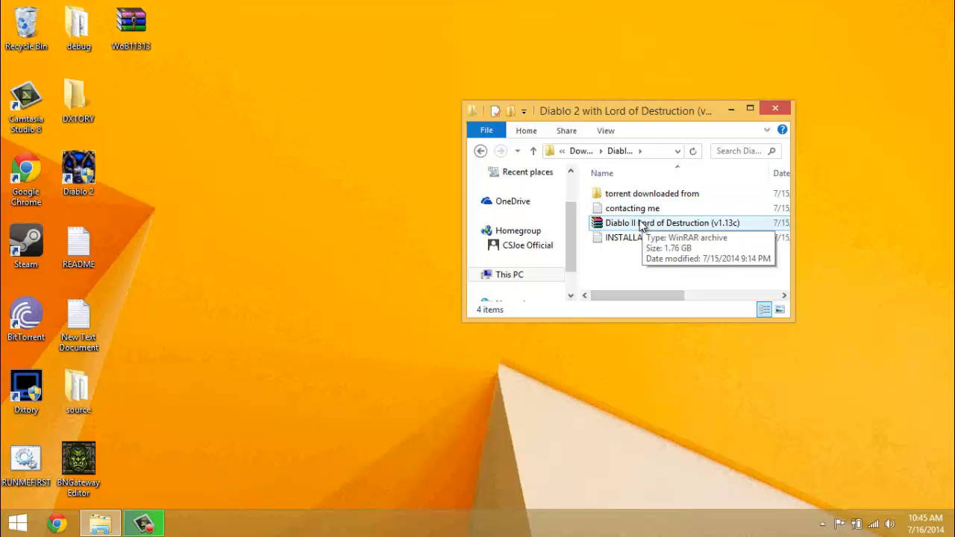
double_click(669, 222)
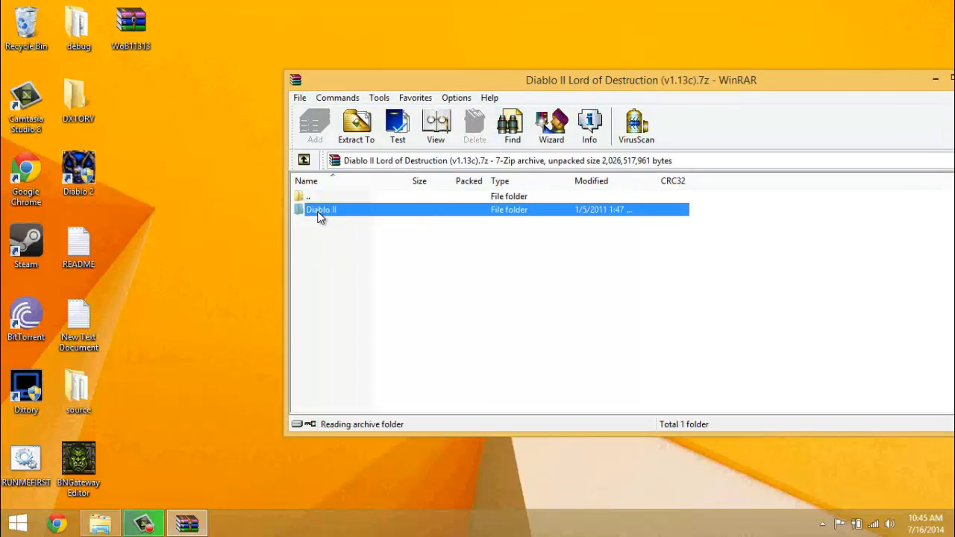
double_click(323, 209)
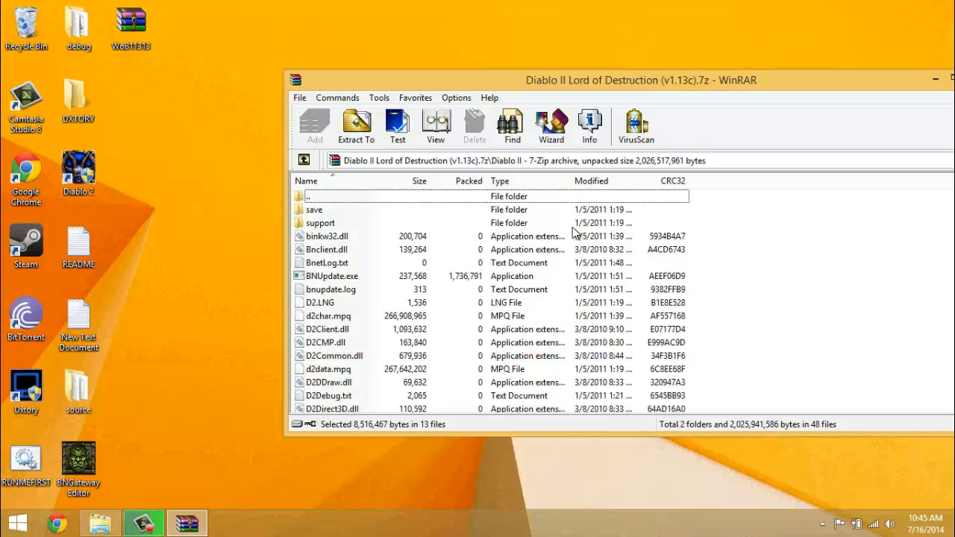
scroll("down", 3)
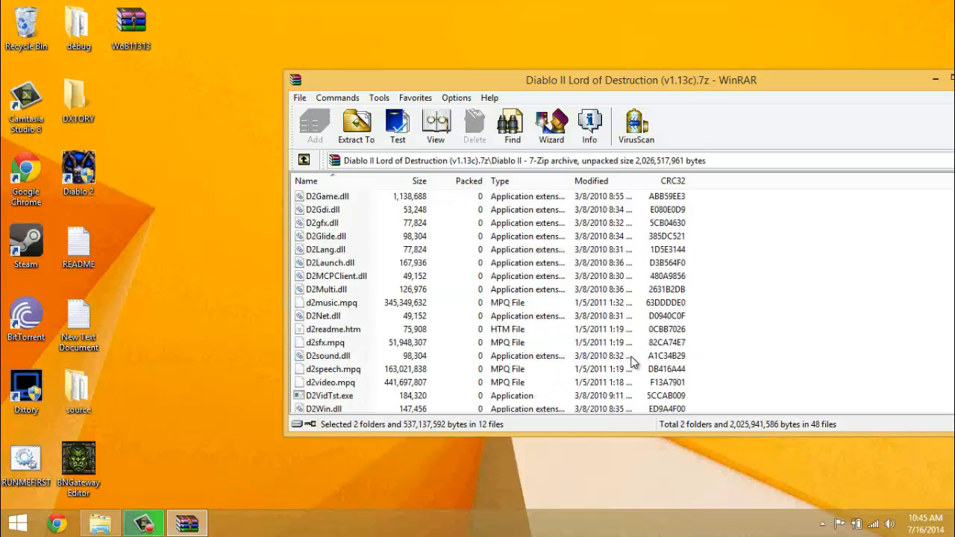
left_click(304, 159)
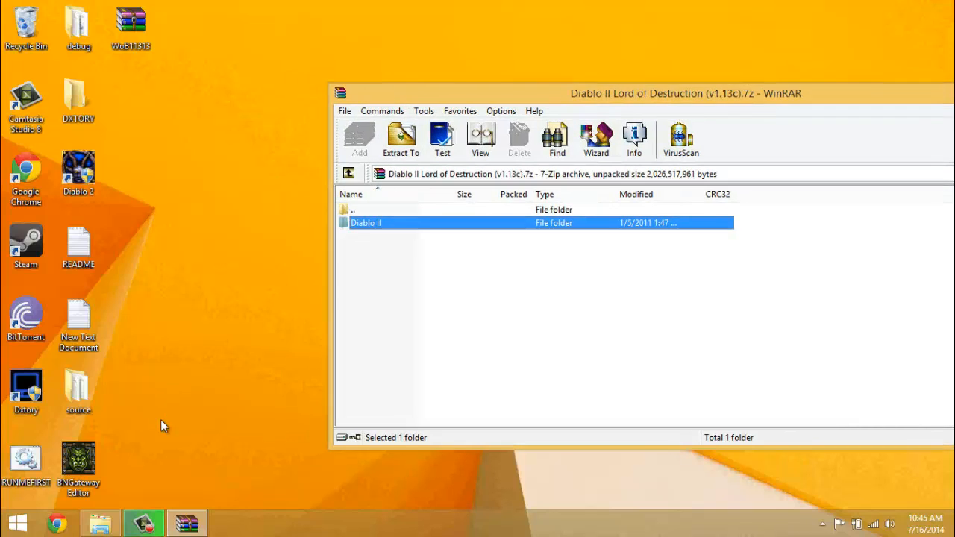
Step: In a new File Explorer window, navigate to C: > Program Files > Diablo II and look over its game files
right_click(98, 523)
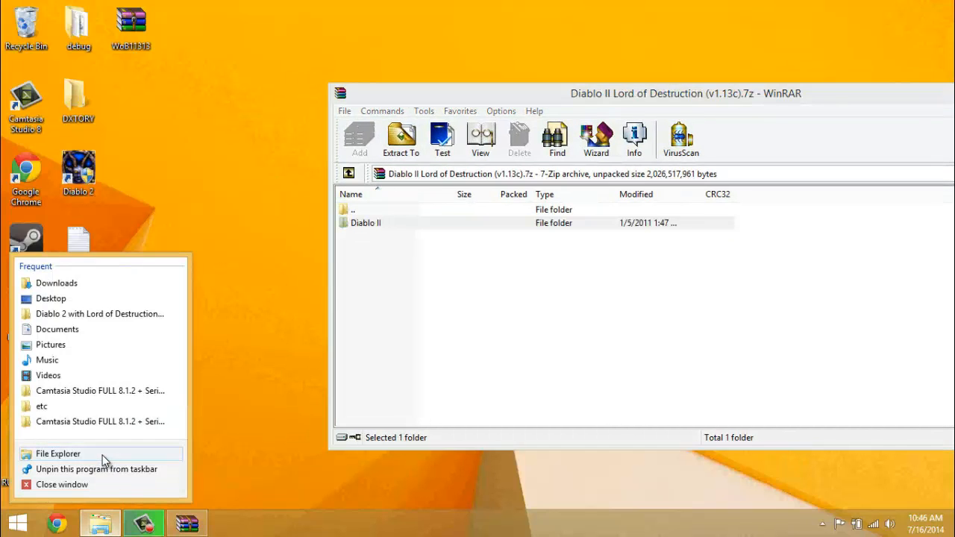
left_click(57, 454)
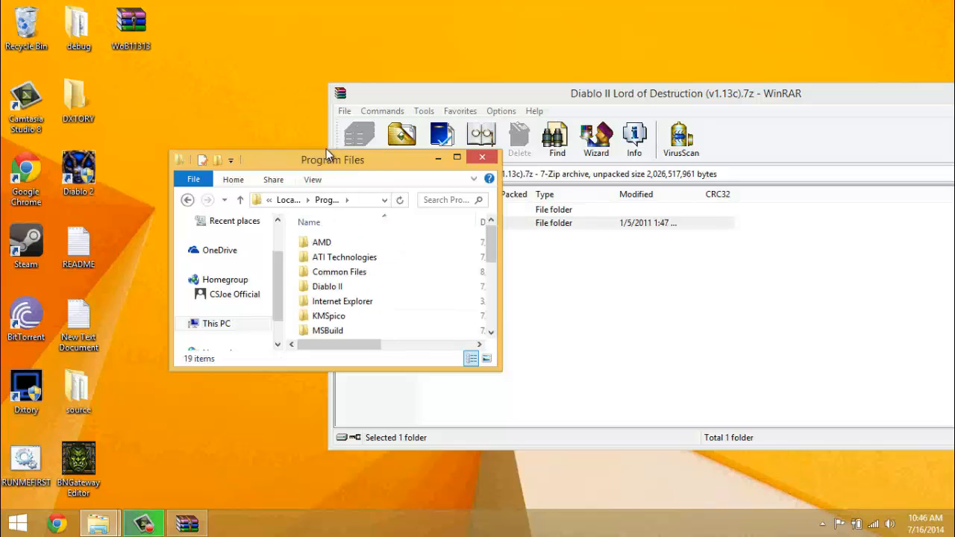
left_click_drag(331, 158, 305, 158)
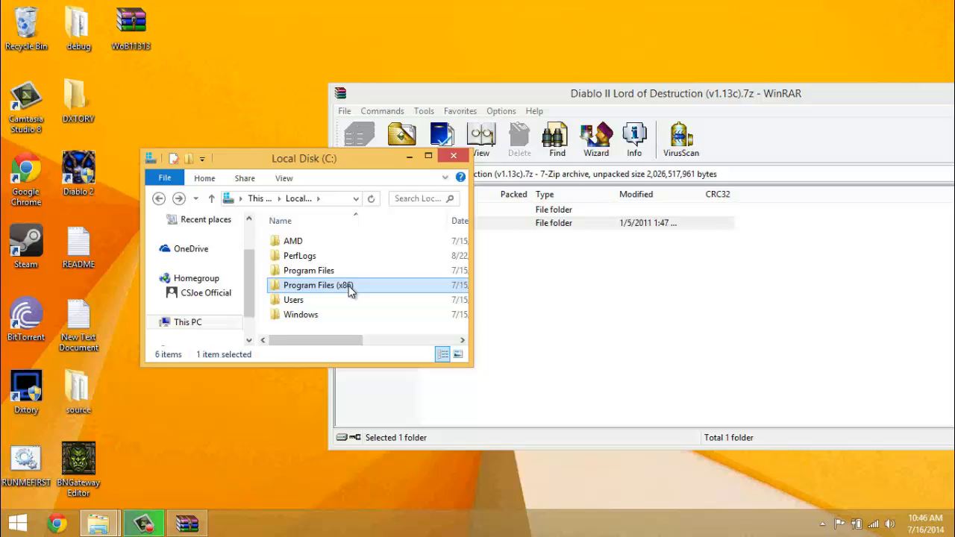
mouse_move(336, 281)
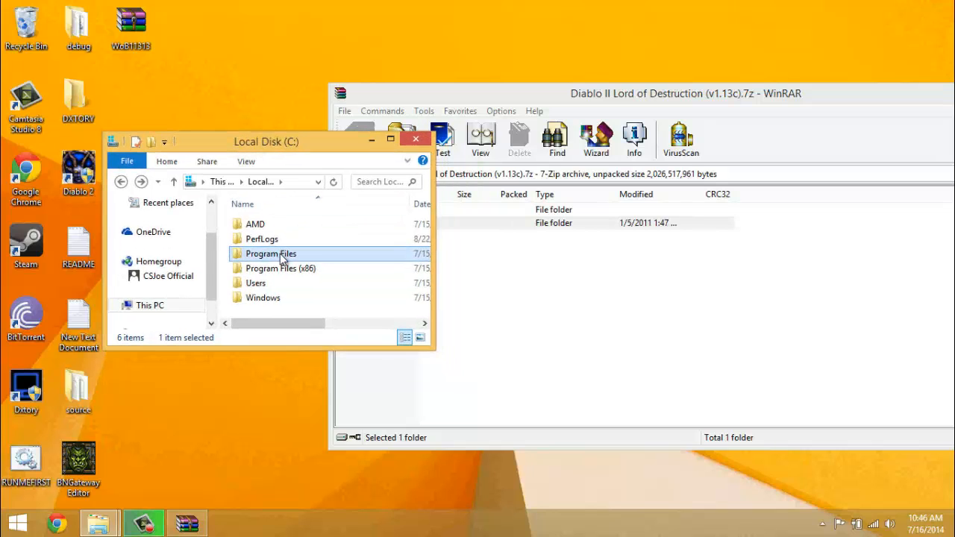
double_click(270, 254)
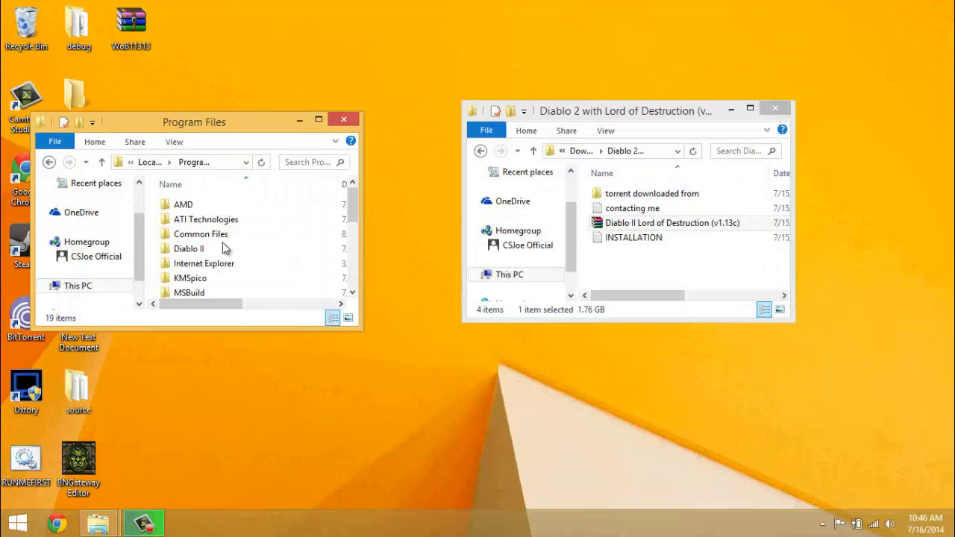
double_click(188, 248)
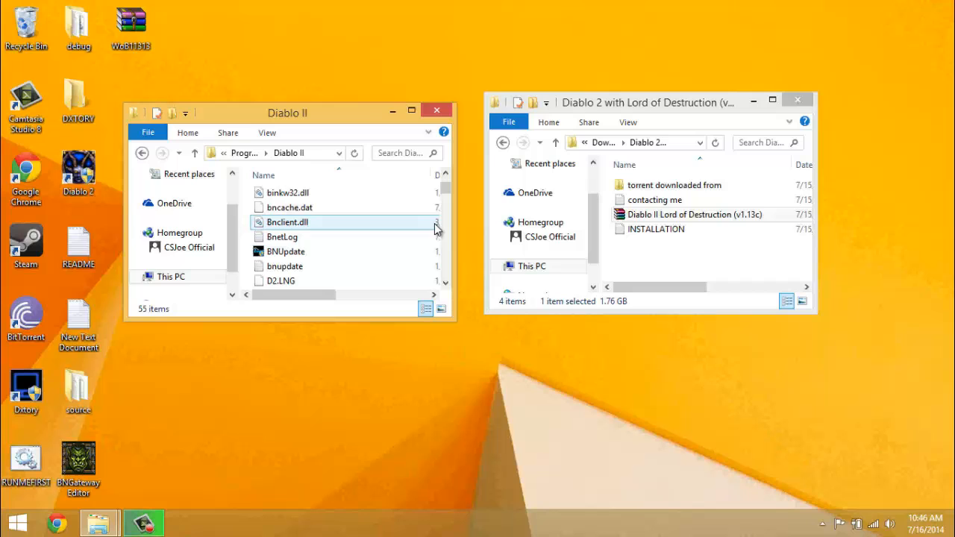
scroll("down", 3)
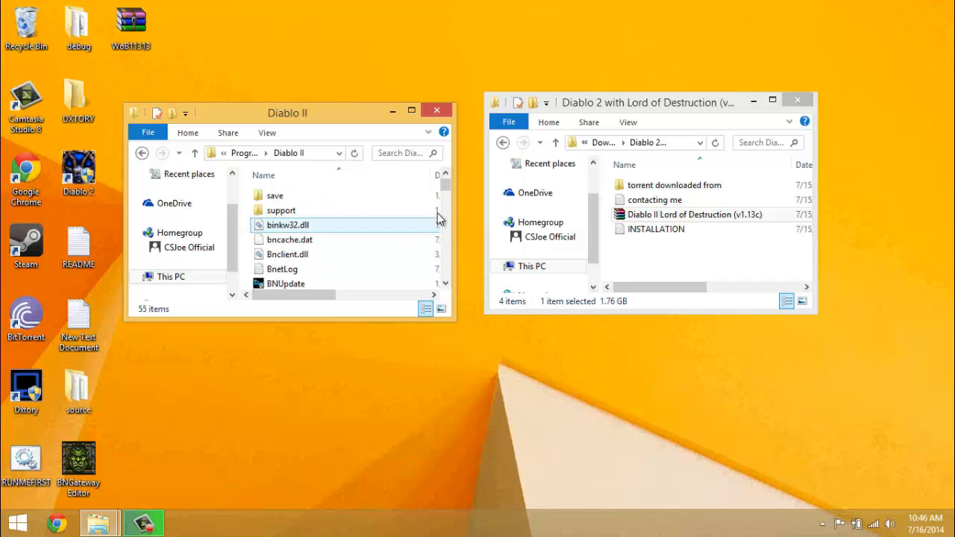
left_click(797, 99)
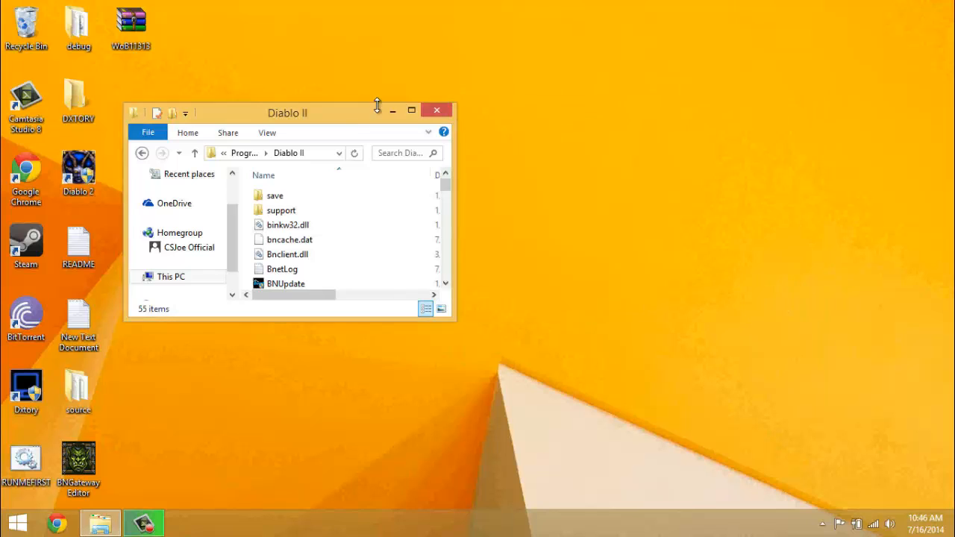
Step: Open the WoB11313.zip patch archive so patch_d2.mpq lands in the Diablo II folder, then close the folder window
left_click_drag(287, 113, 670, 95)
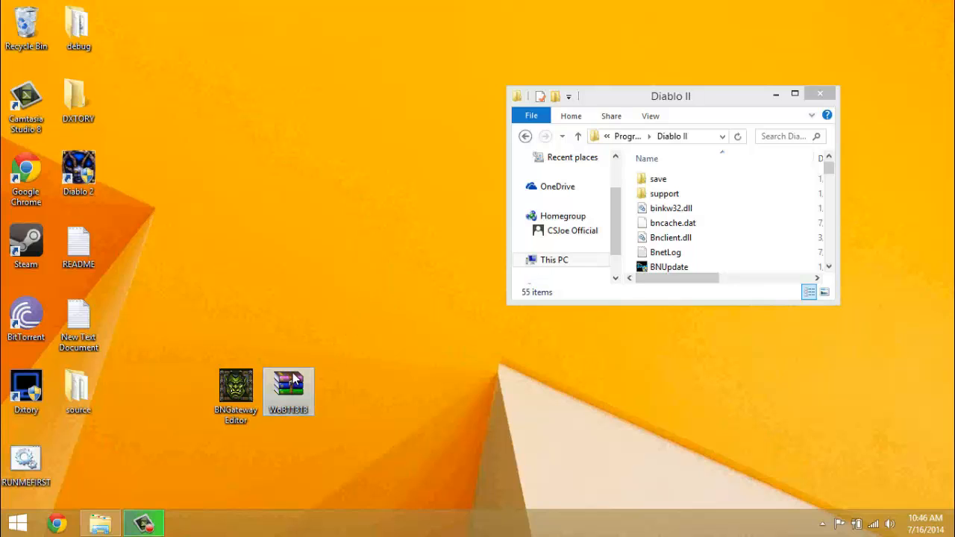
double_click(290, 387)
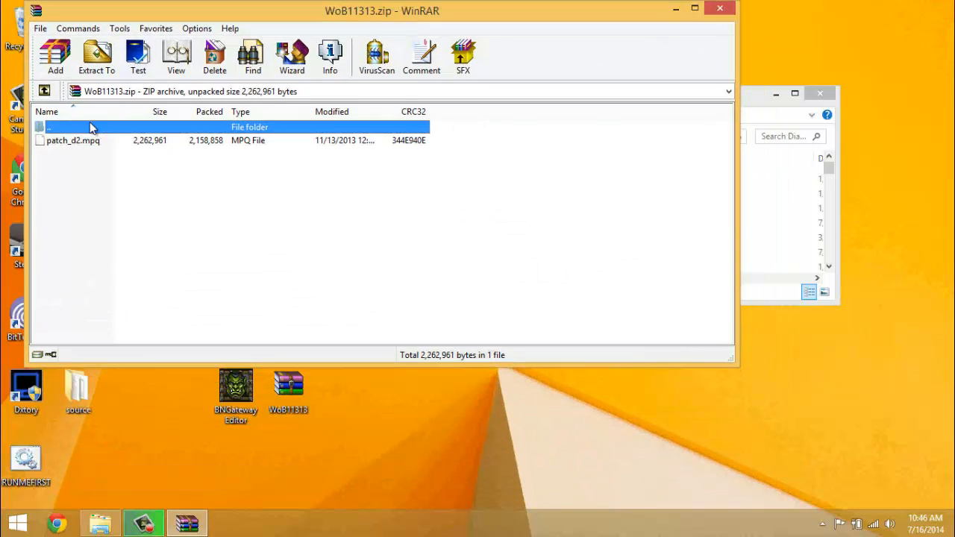
left_click(73, 141)
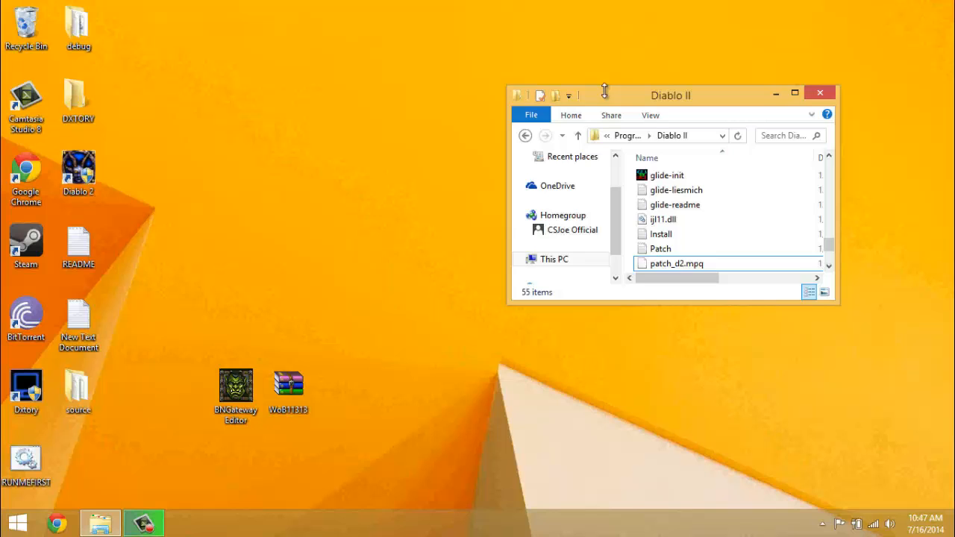
left_click_drag(670, 96, 506, 104)
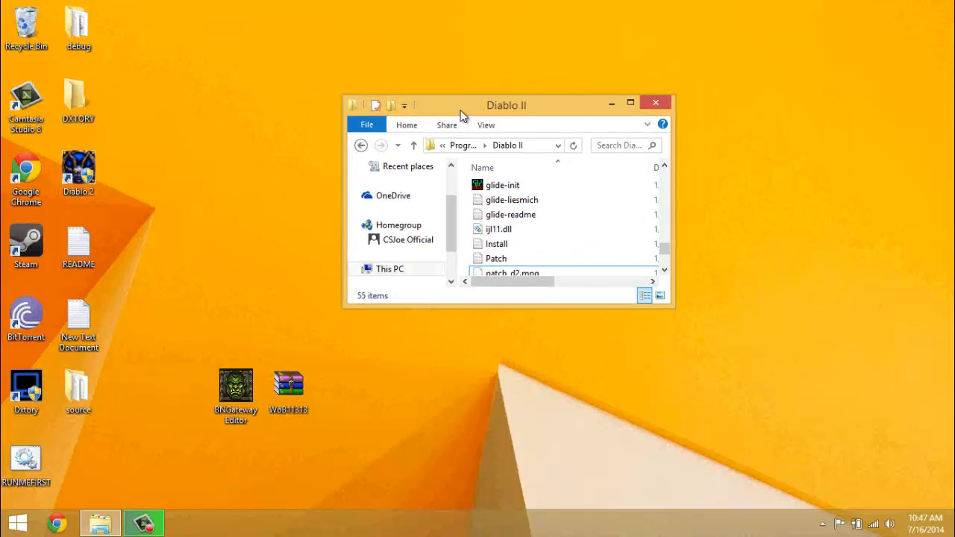
left_click(654, 101)
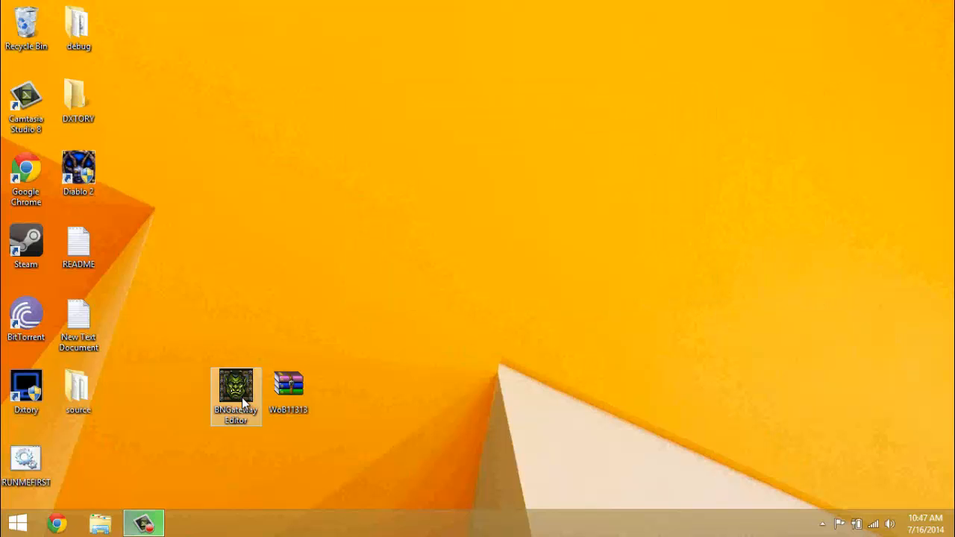
Step: Launch the Gateways Editor, switch to the Diablo2 list and remove the existing WoB Gaming entry
double_click(236, 385)
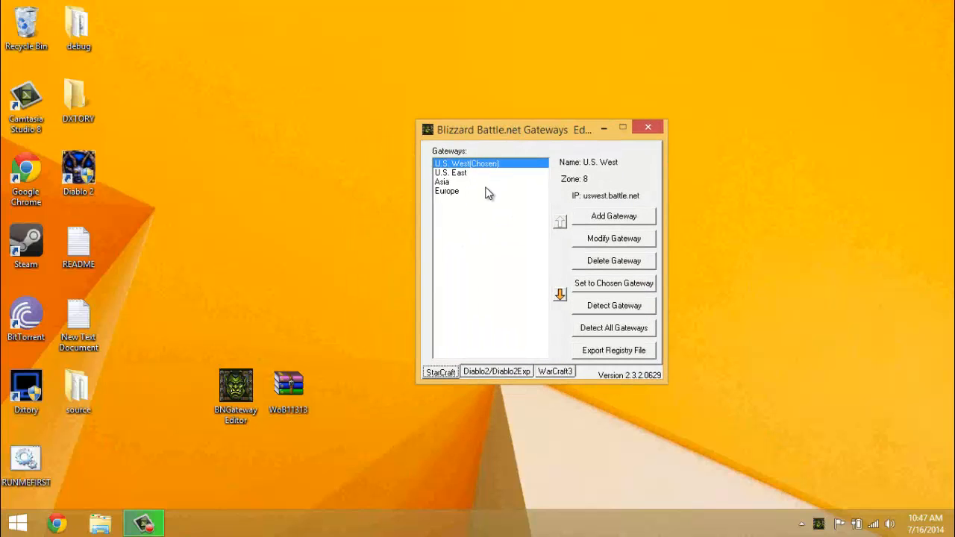
mouse_move(490, 379)
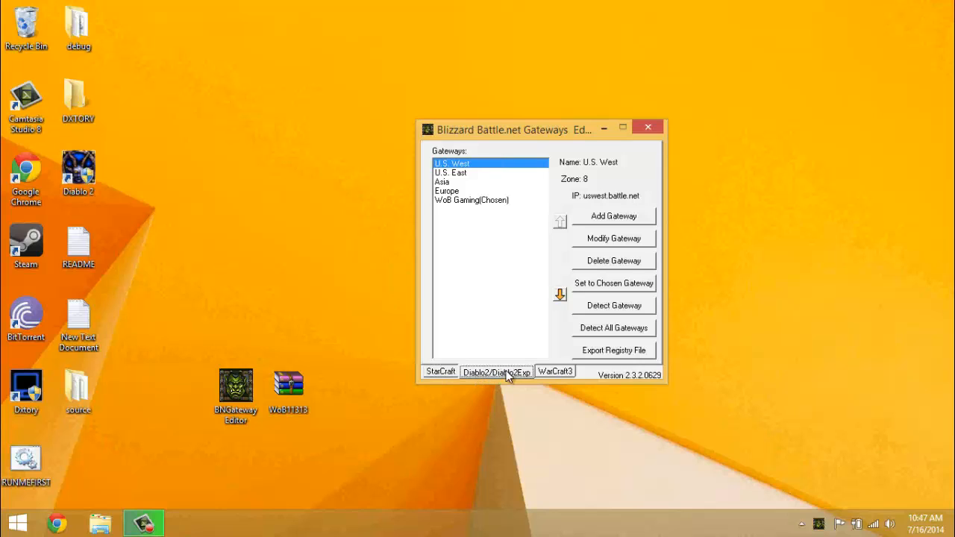
left_click(472, 200)
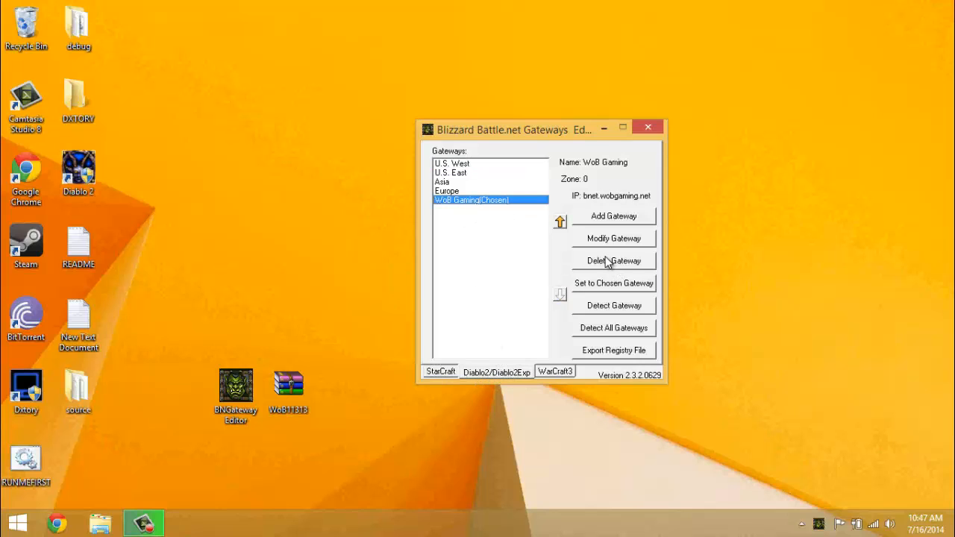
left_click(614, 260)
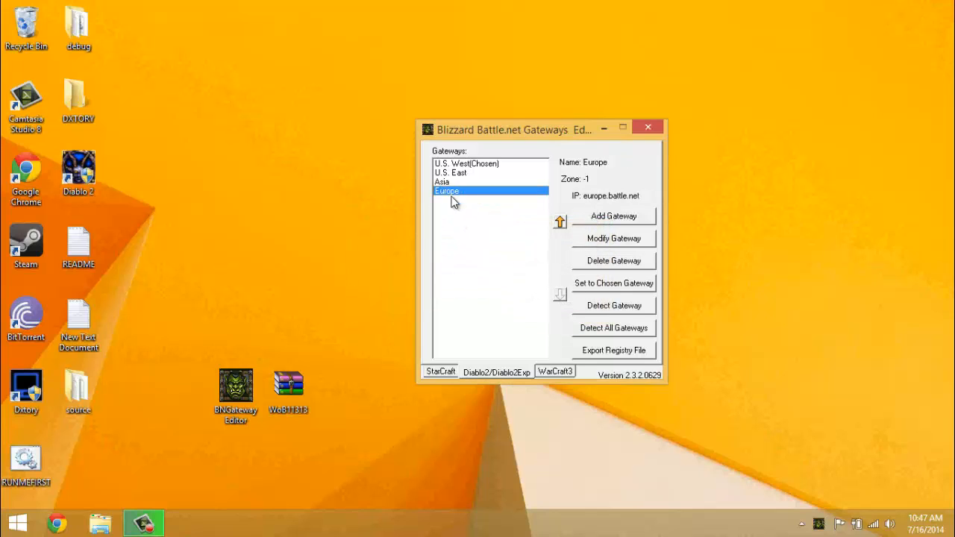
Step: Add a gateway named WoB Gaming with zone 0 and address bnet.wobgaming.net
left_click(612, 215)
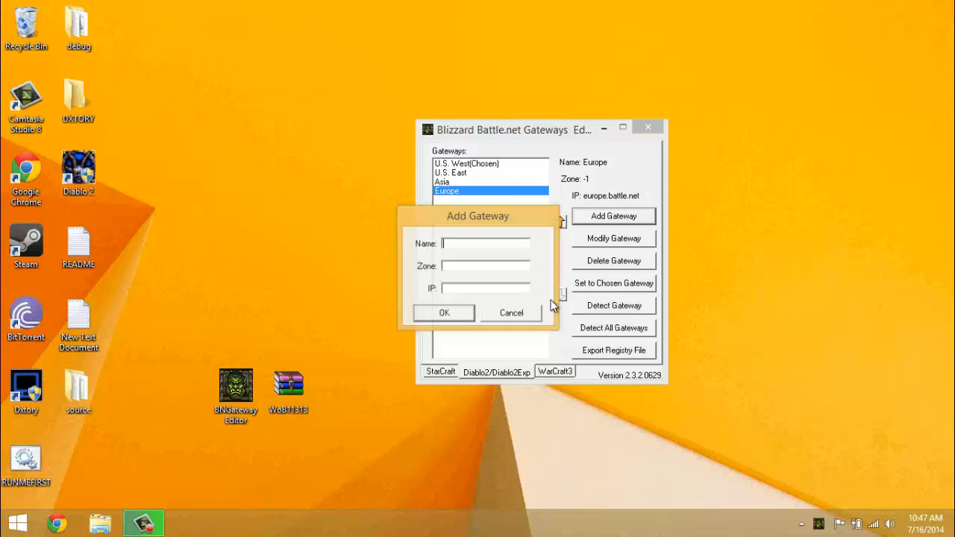
type("W")
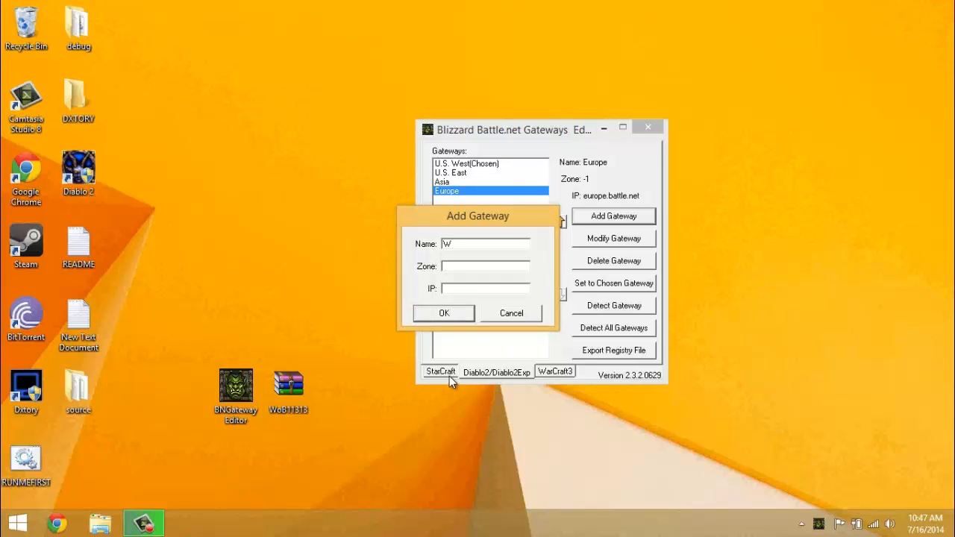
type("oB Gam")
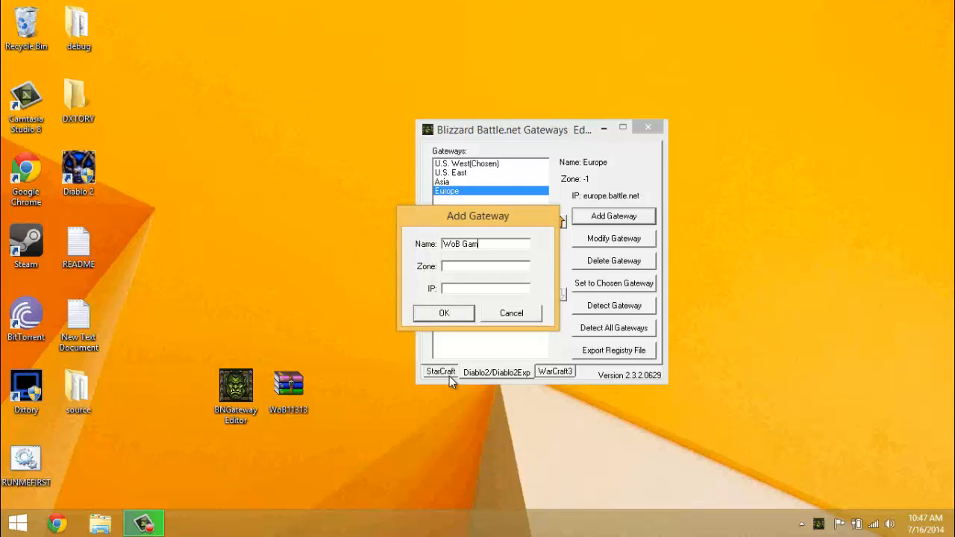
type("ing")
left_click(485, 265)
type("0")
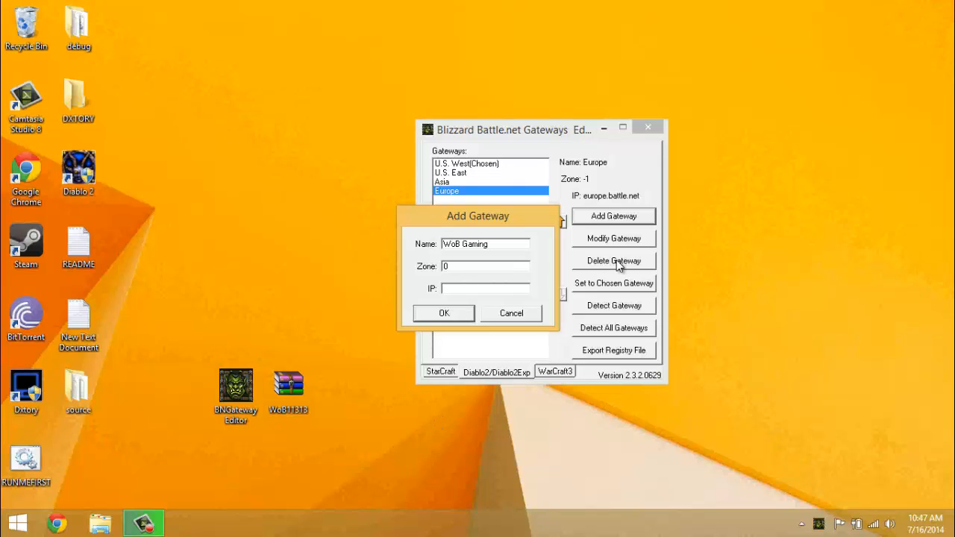
left_click_drag(477, 215, 541, 209)
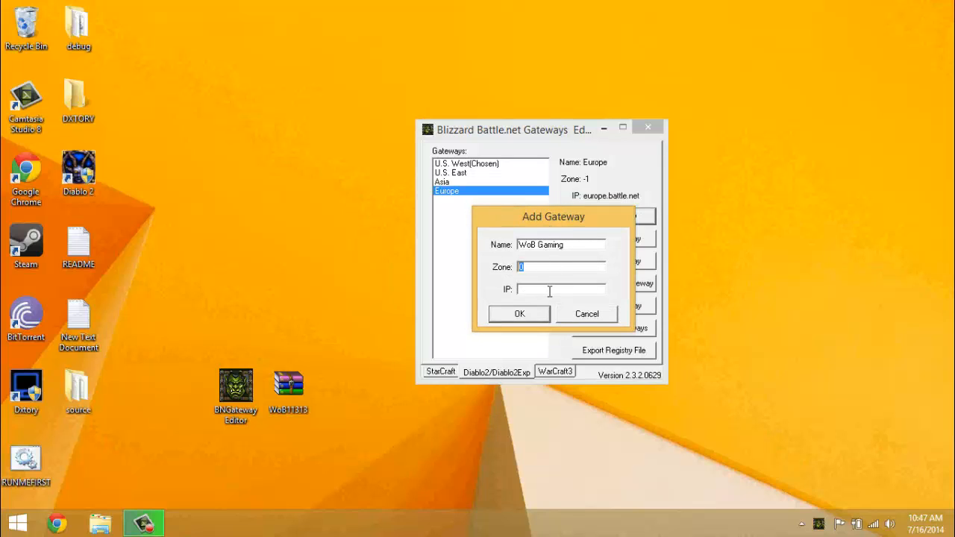
type("bnet")
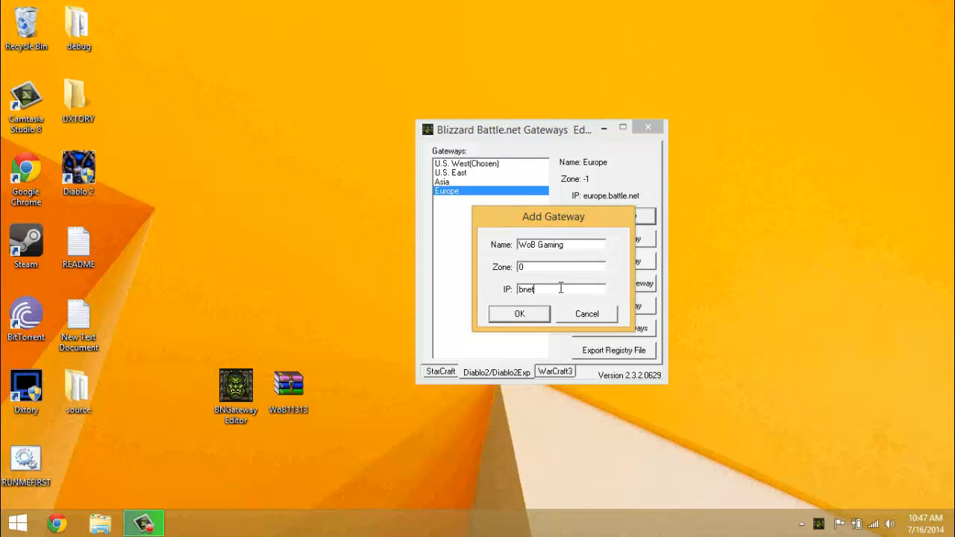
type(".wobgaming.")
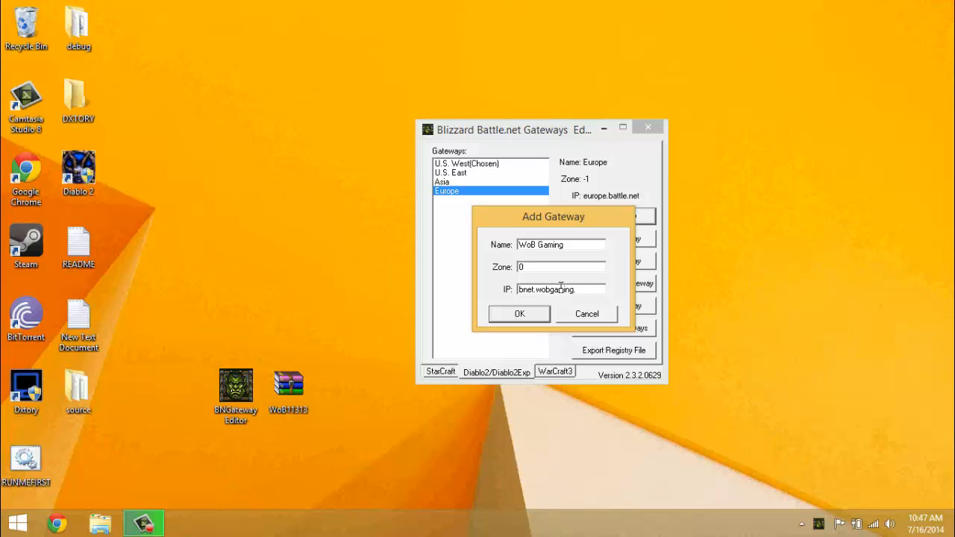
left_click(519, 313)
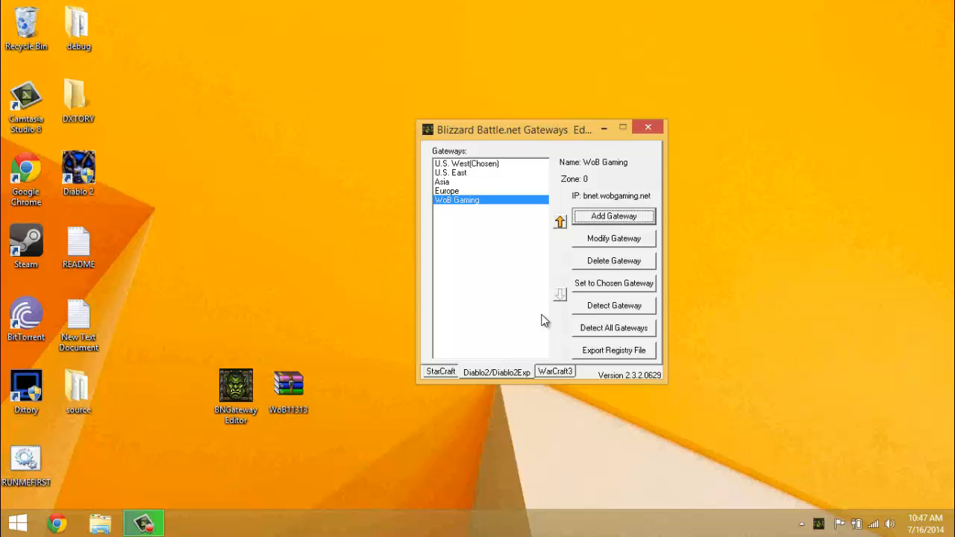
mouse_move(611, 317)
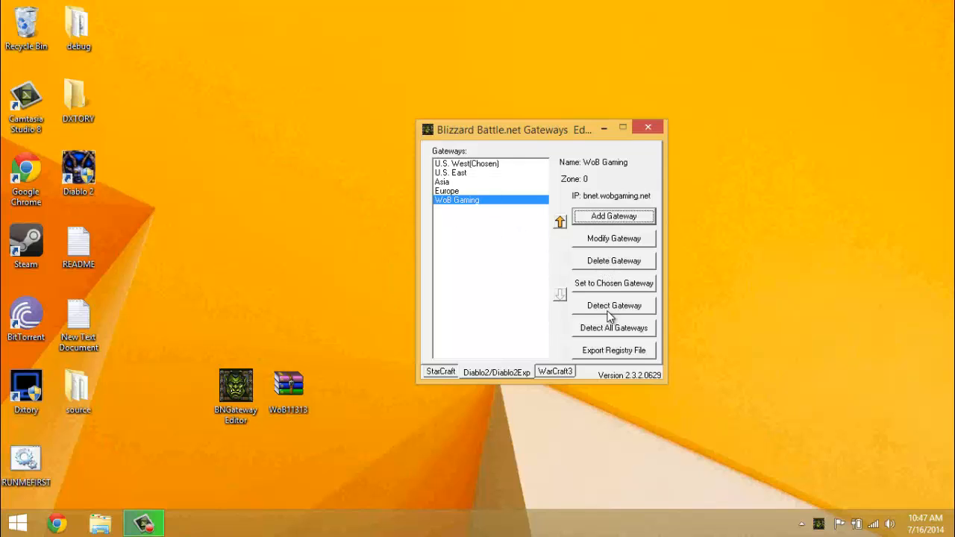
Step: Test the WoB Gaming gateway connection several times (57ms ping) and review its details without changing them
left_click(614, 305)
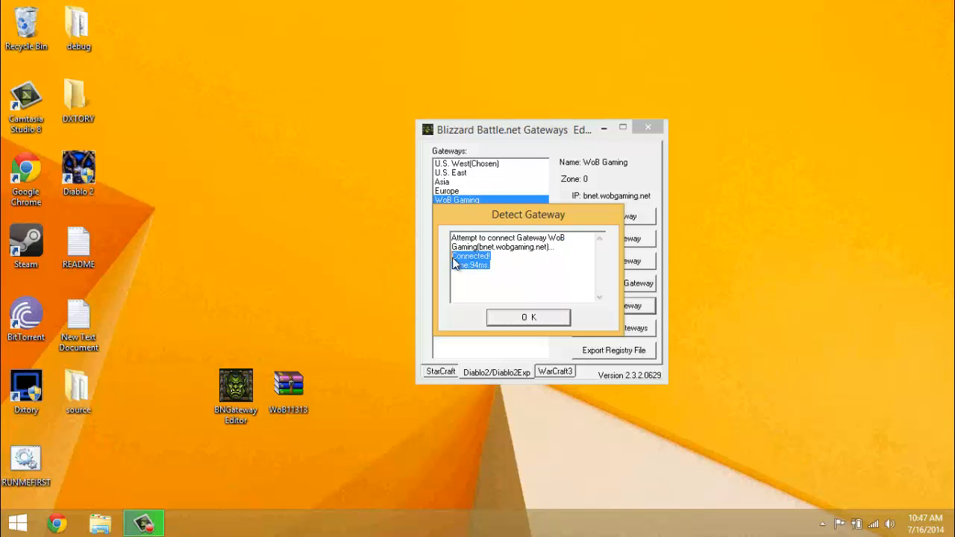
left_click(529, 316)
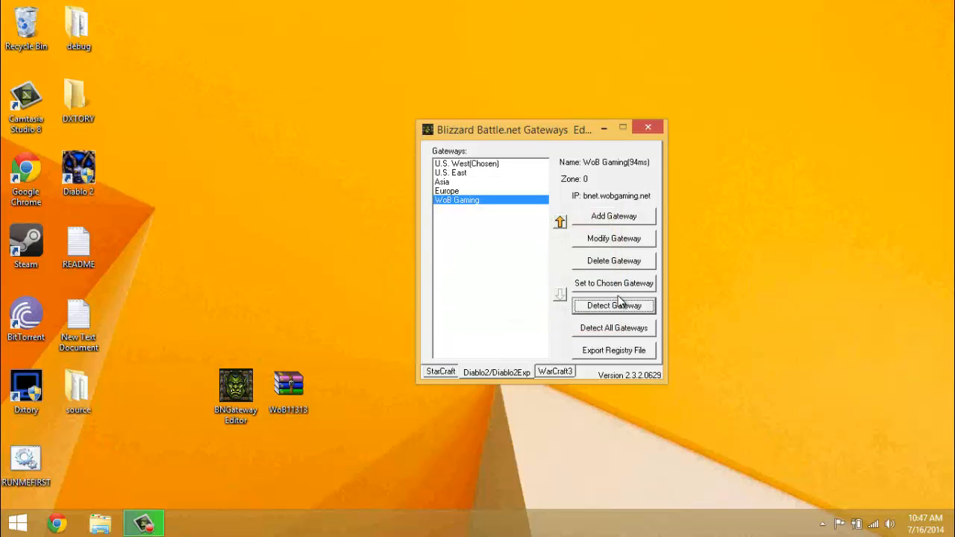
left_click(614, 304)
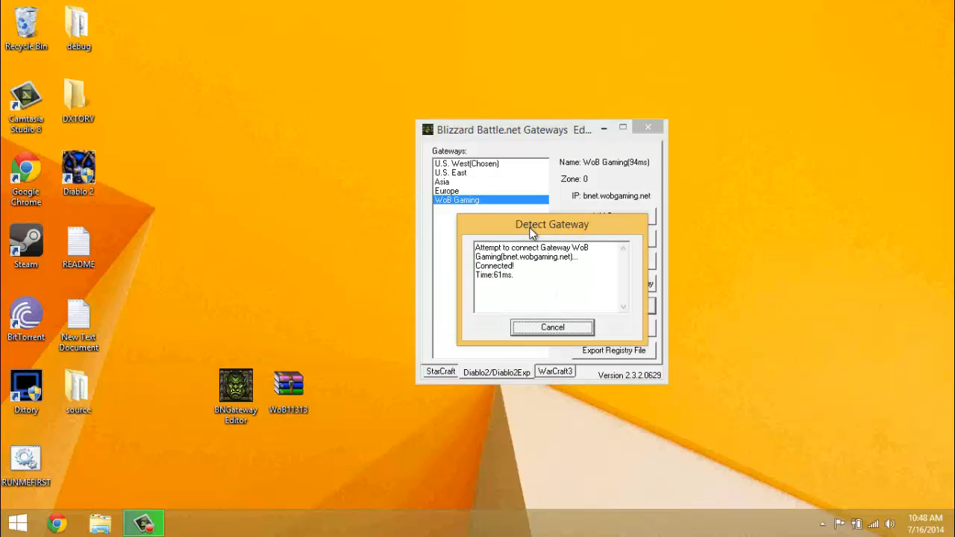
left_click(552, 327)
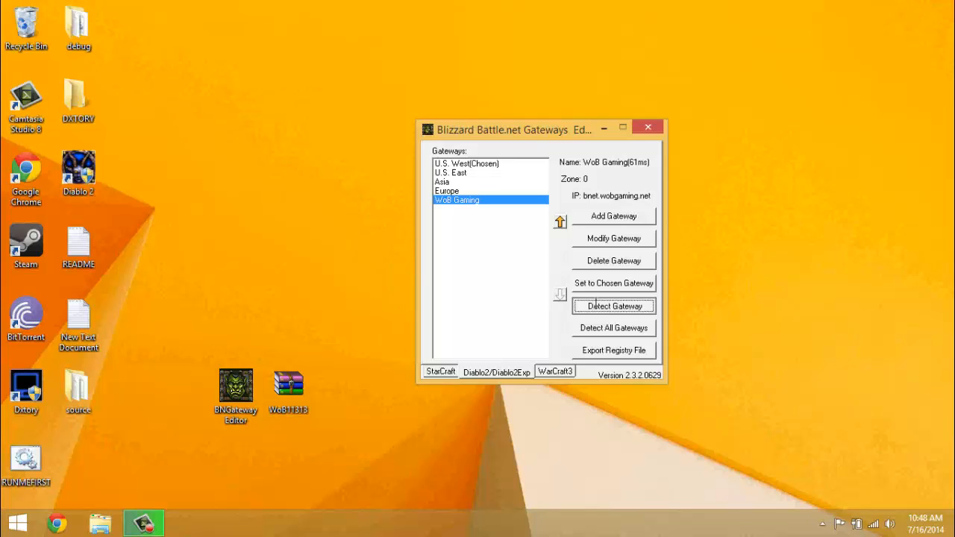
left_click(614, 306)
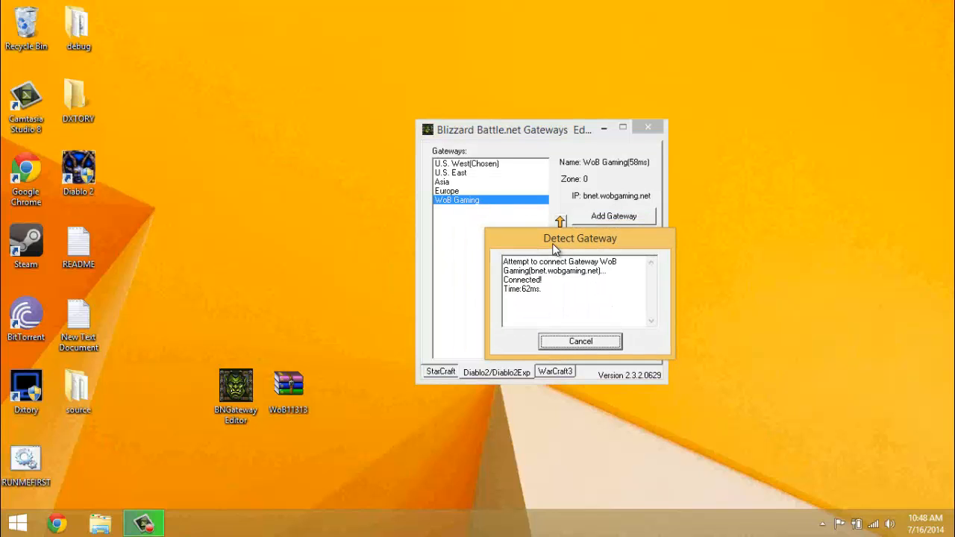
left_click(579, 340)
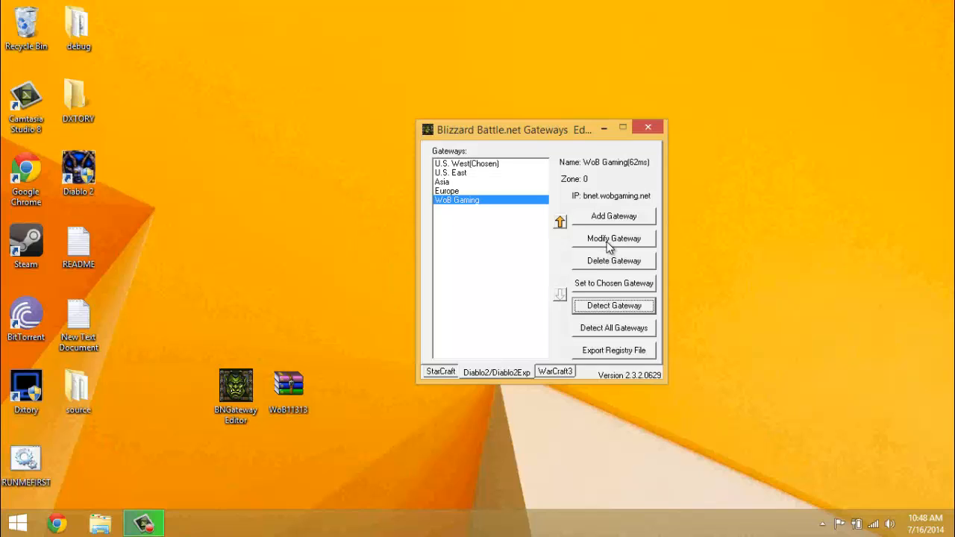
left_click(613, 239)
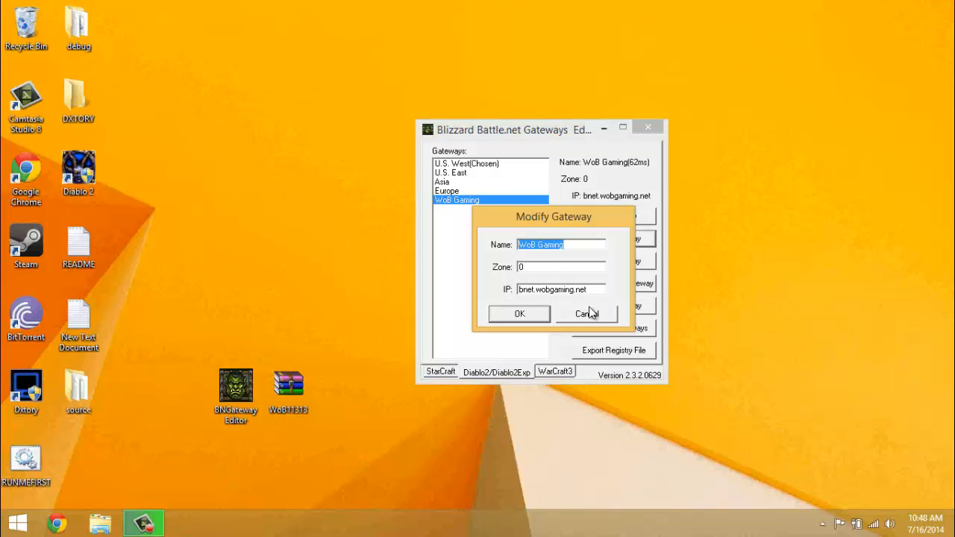
left_click(588, 314)
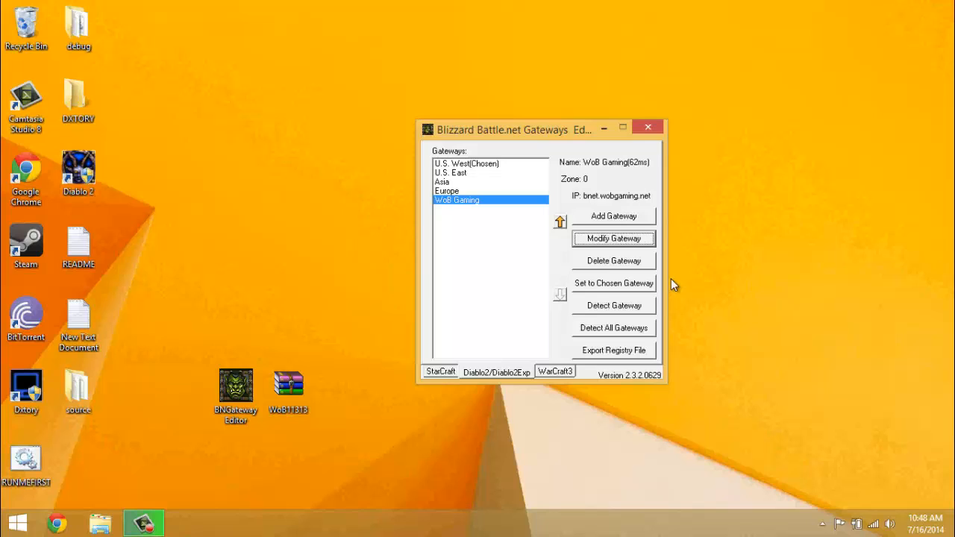
left_click(613, 239)
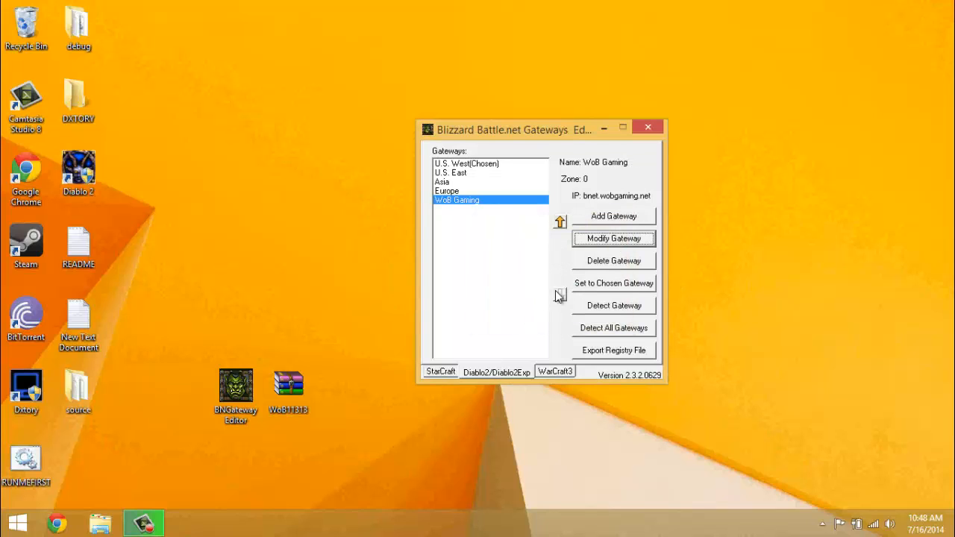
left_click(613, 304)
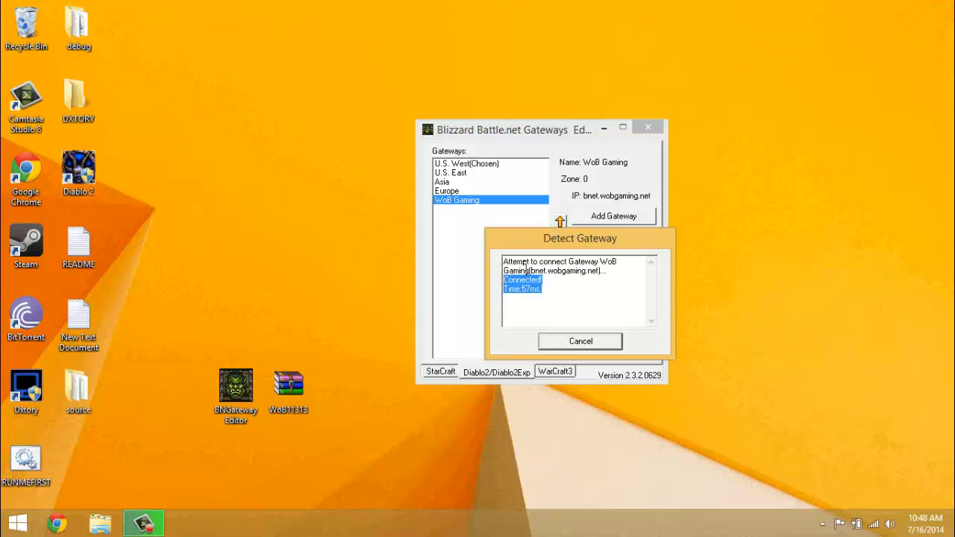
left_click(579, 340)
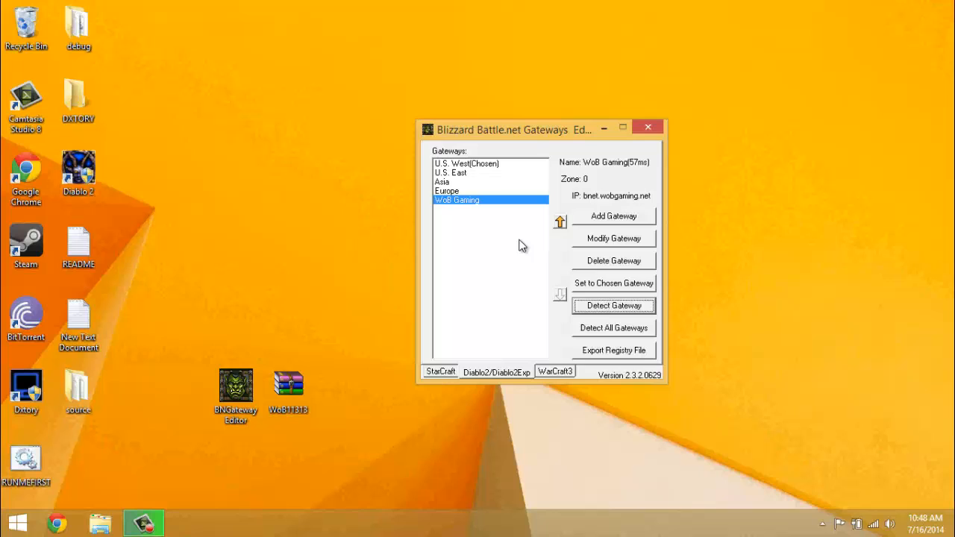
Step: Move WoB Gaming to the bottom of the gateway list and close the editor
left_click(559, 220)
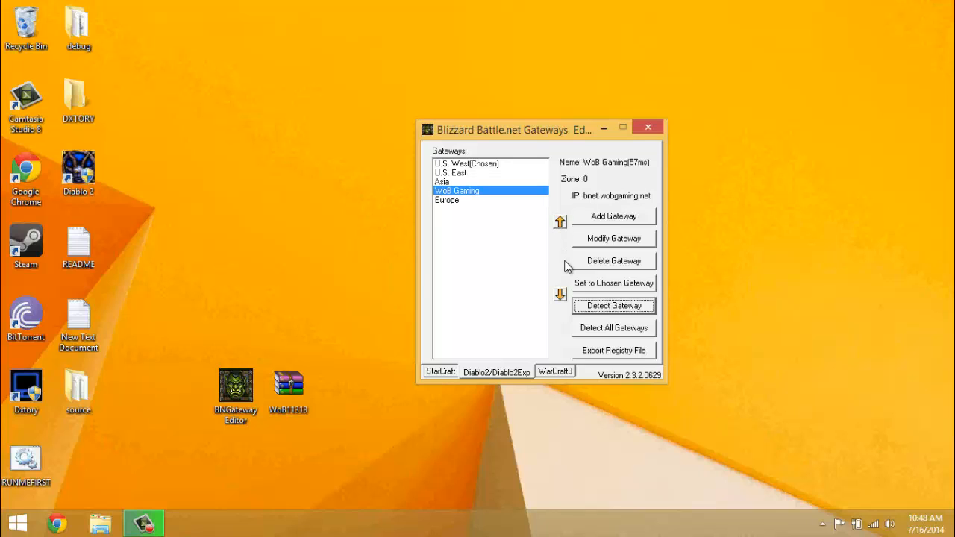
left_click(559, 292)
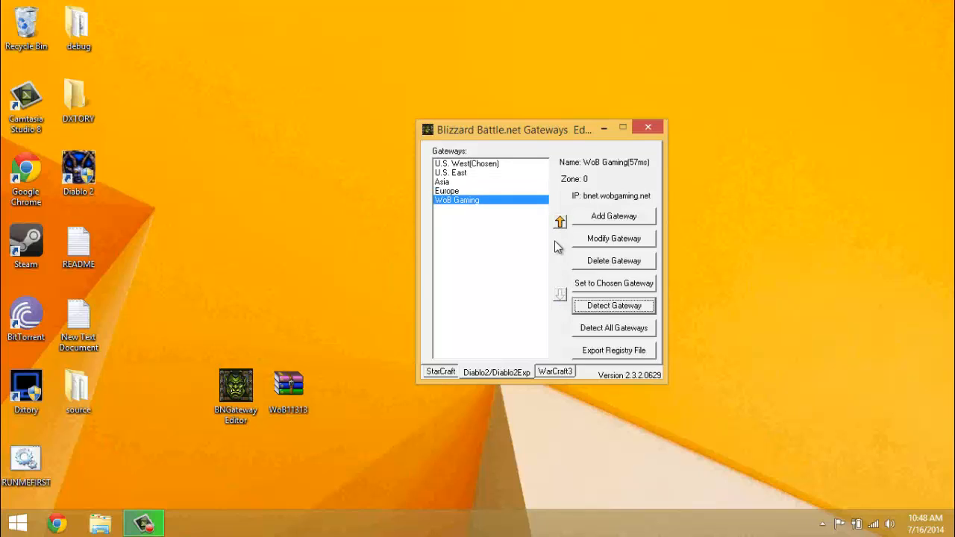
mouse_move(564, 281)
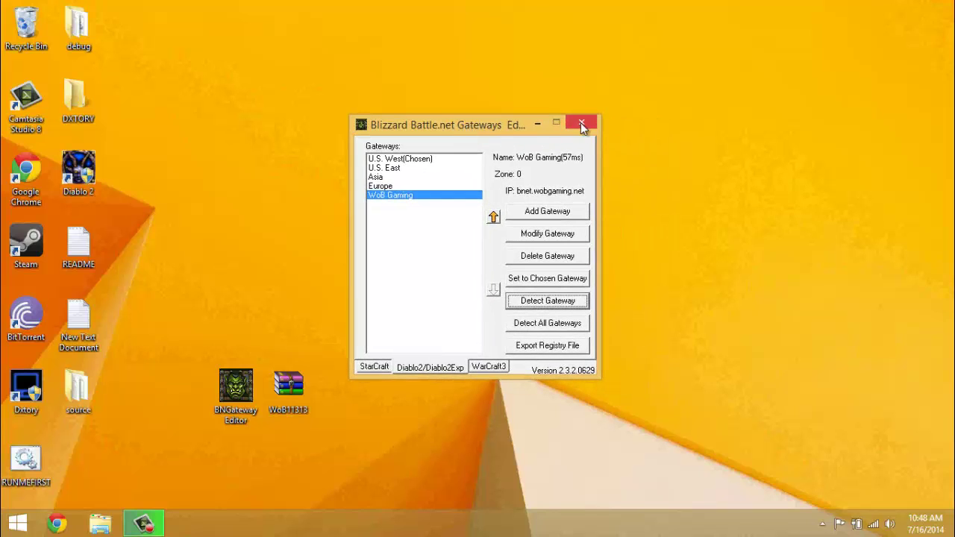
mouse_move(575, 131)
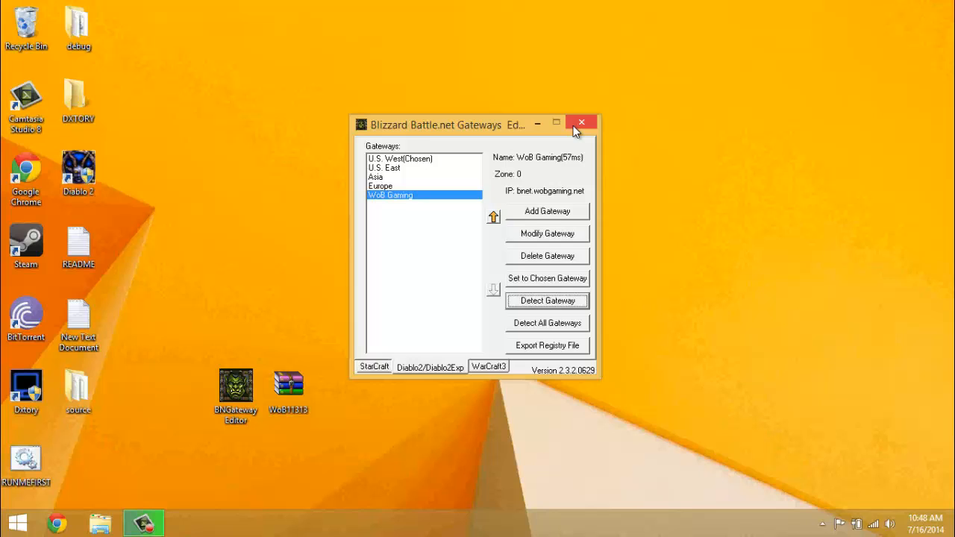
left_click(582, 123)
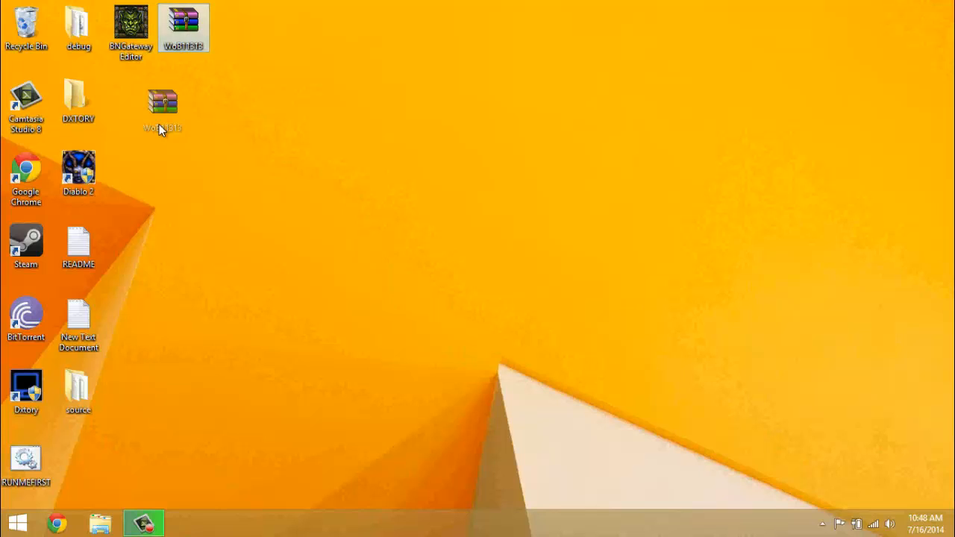
Step: Launch Diablo II from its desktop shortcut and choose WoB Gaming as the Battle.net gateway
left_click_drag(163, 104, 131, 101)
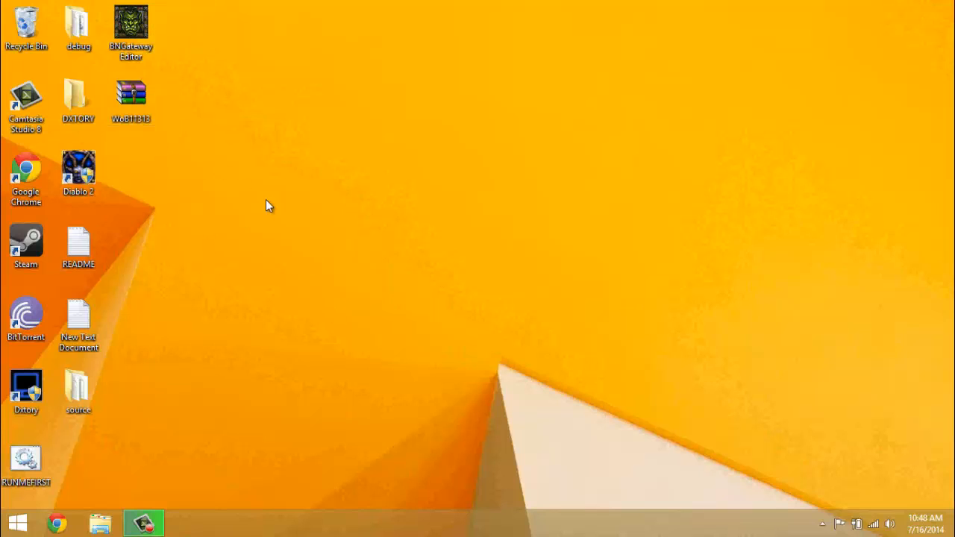
left_click(78, 171)
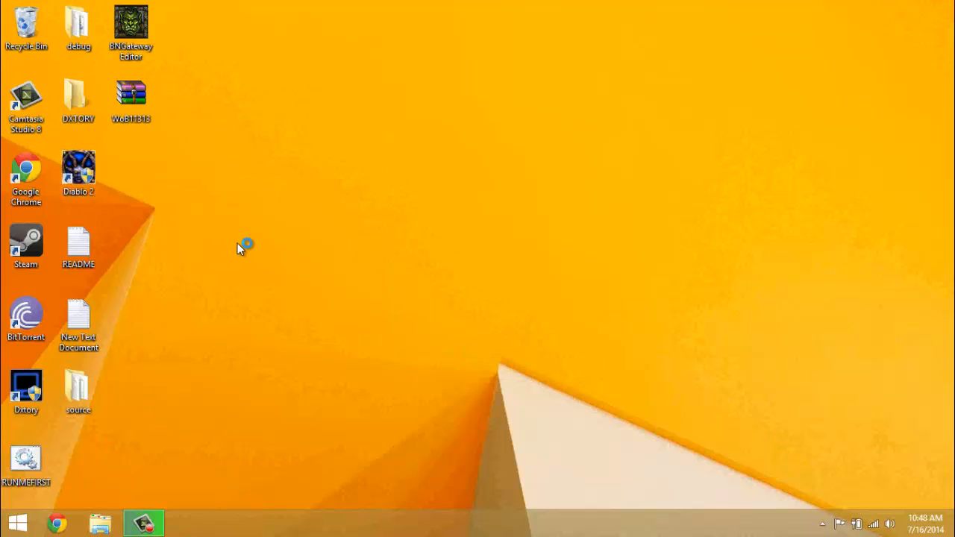
double_click(78, 167)
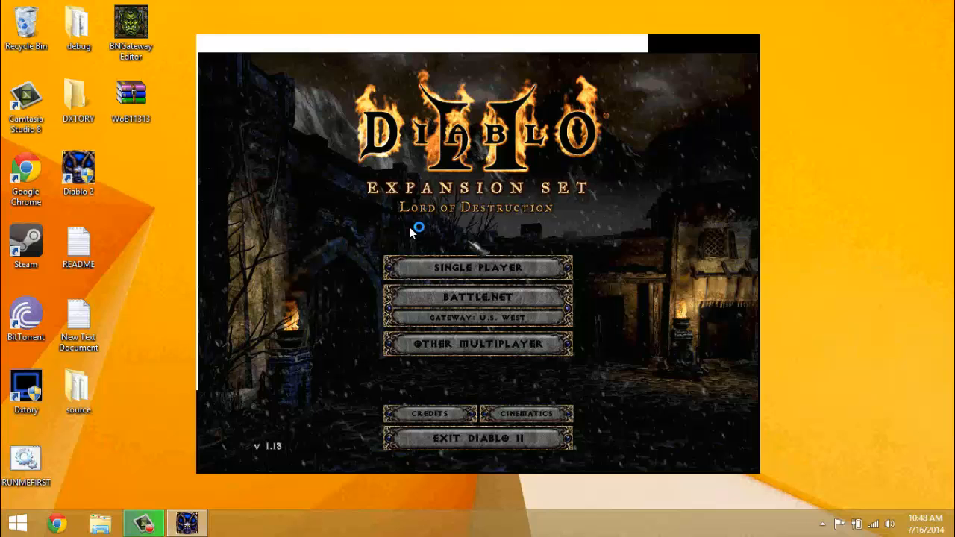
mouse_move(475, 322)
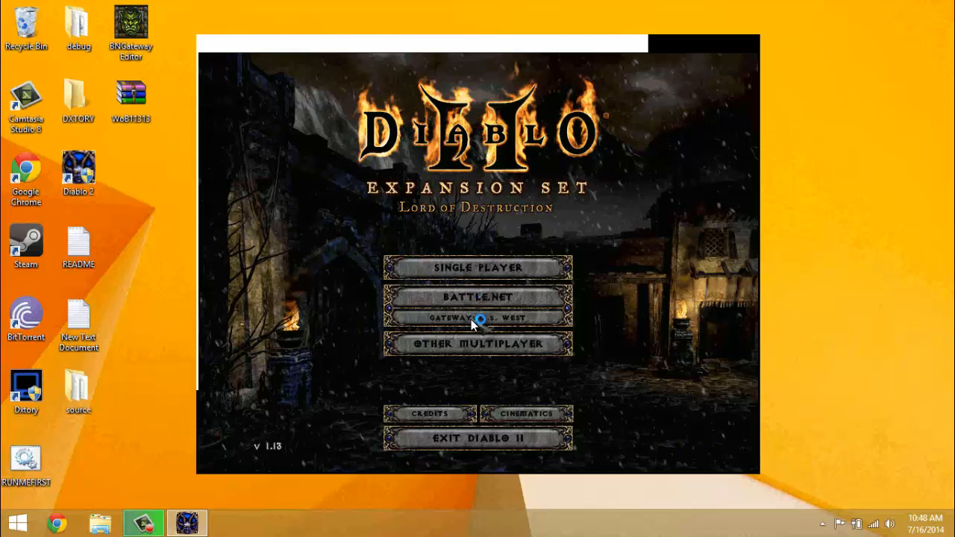
left_click(477, 316)
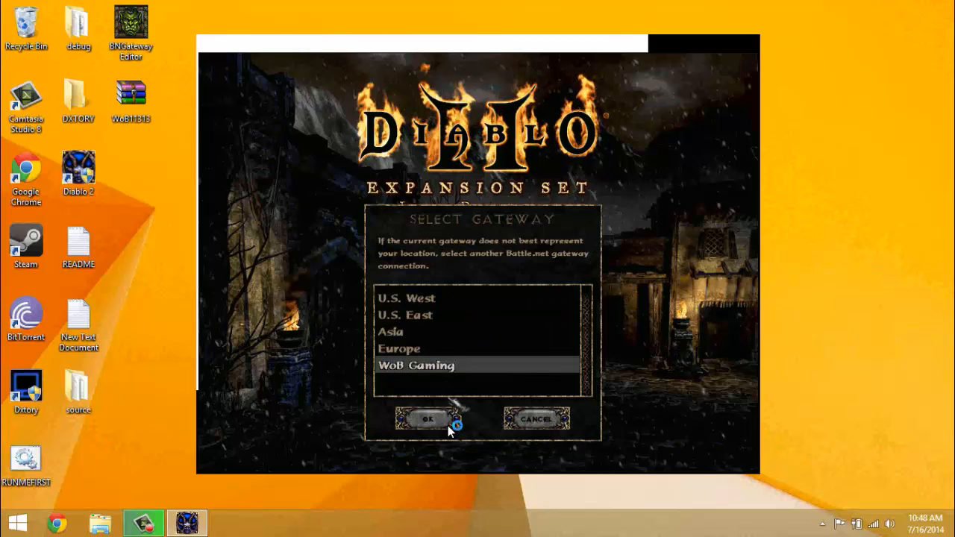
left_click(427, 418)
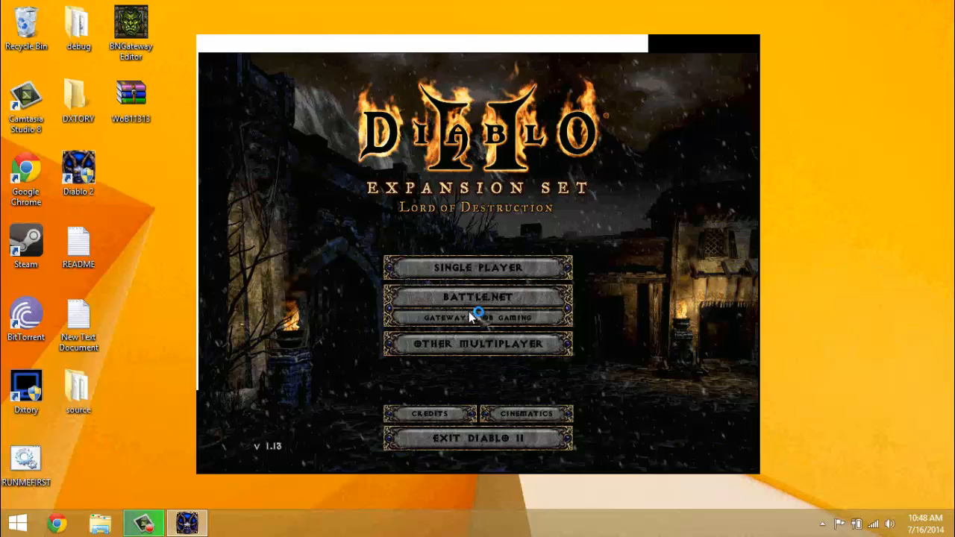
Step: Connect to Battle.net, lower Diablo II's volume in the mixer, and start creating a new account
left_click(477, 297)
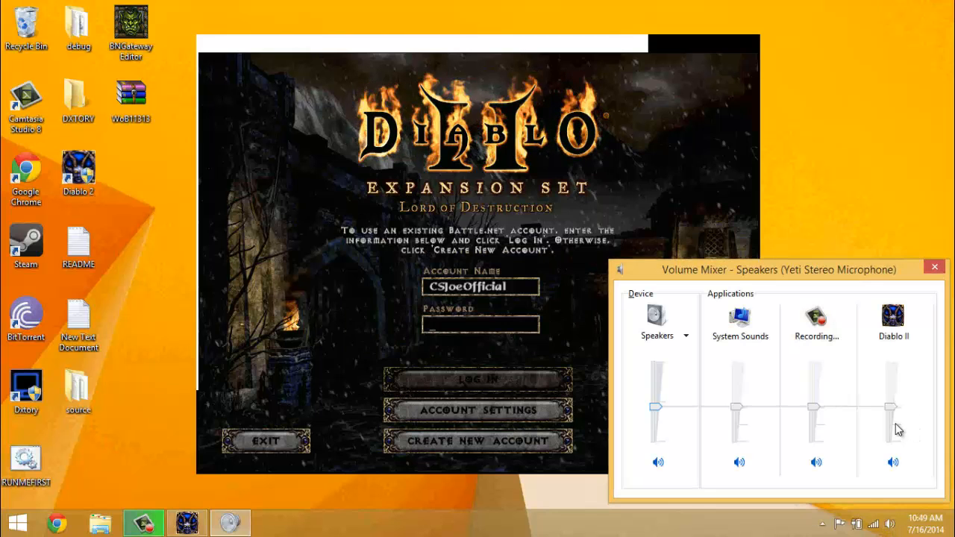
left_click_drag(892, 406, 892, 427)
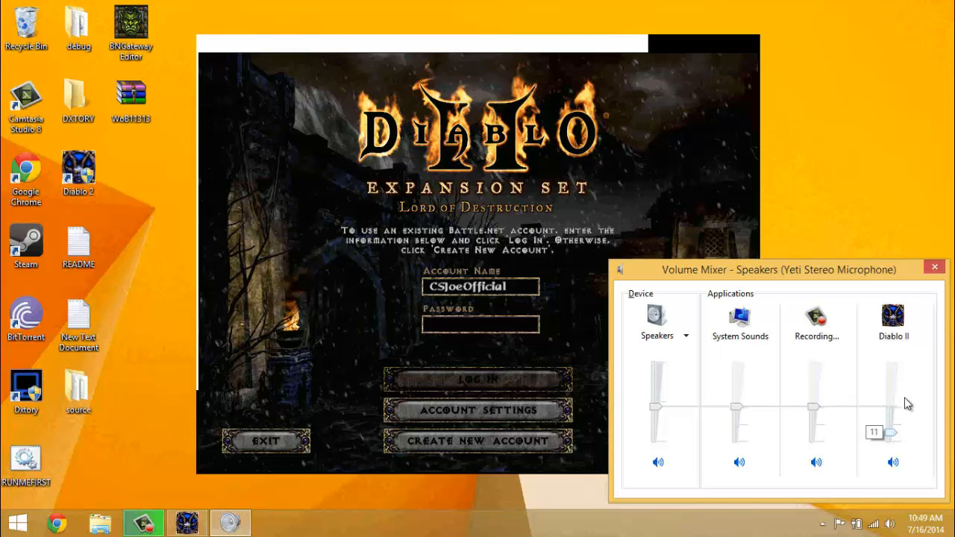
left_click(934, 267)
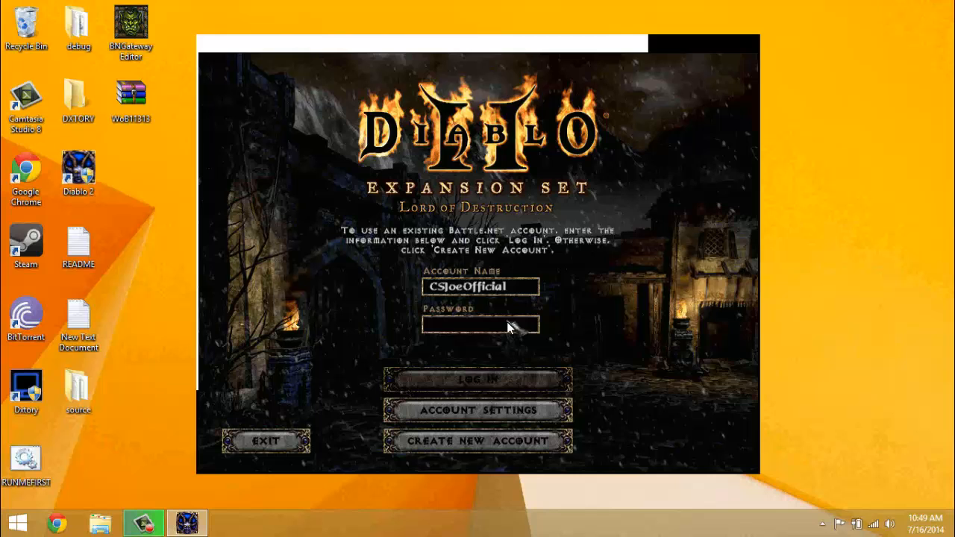
mouse_move(582, 350)
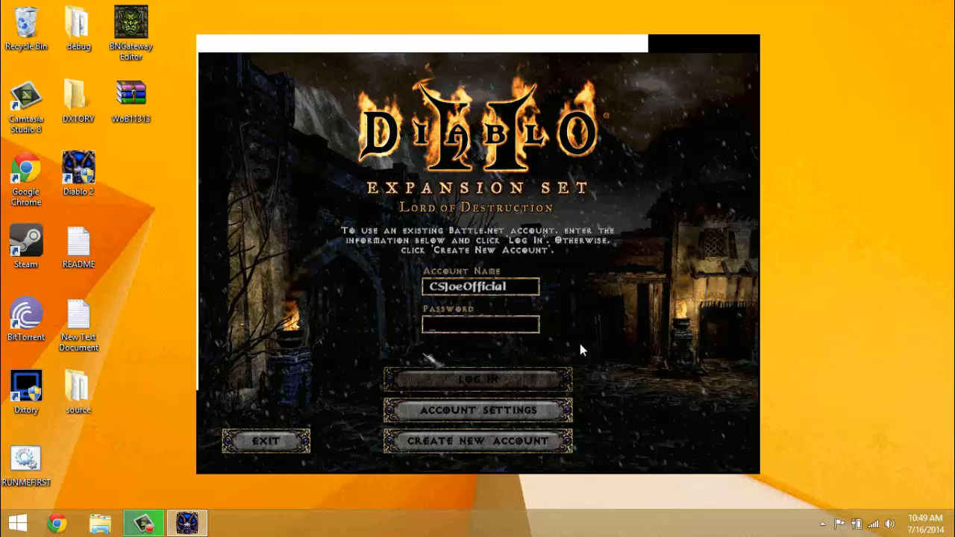
mouse_move(465, 313)
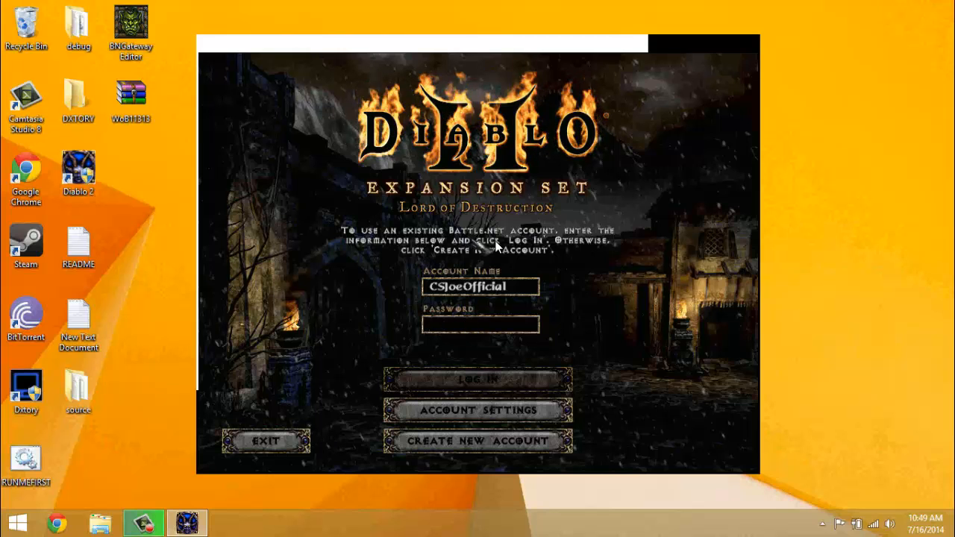
mouse_move(334, 252)
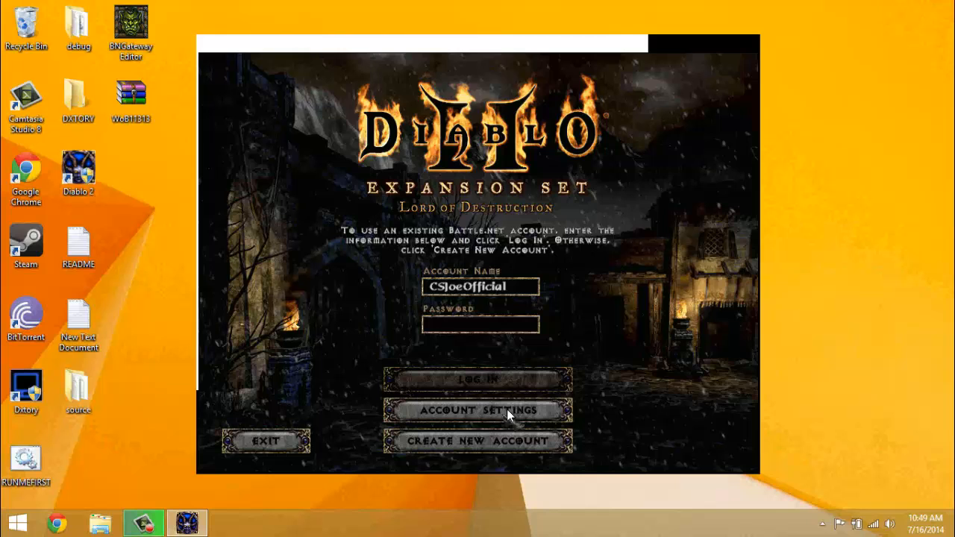
mouse_move(480, 444)
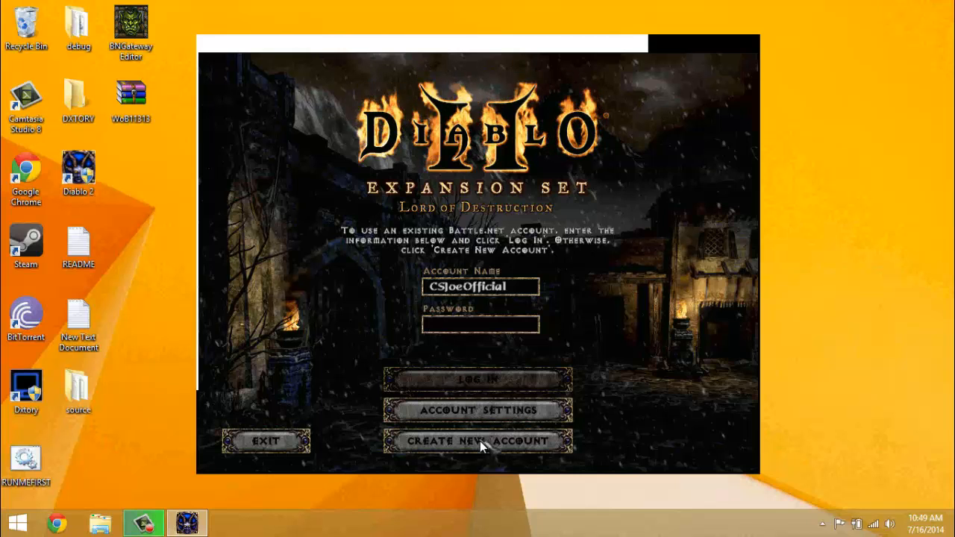
left_click(477, 442)
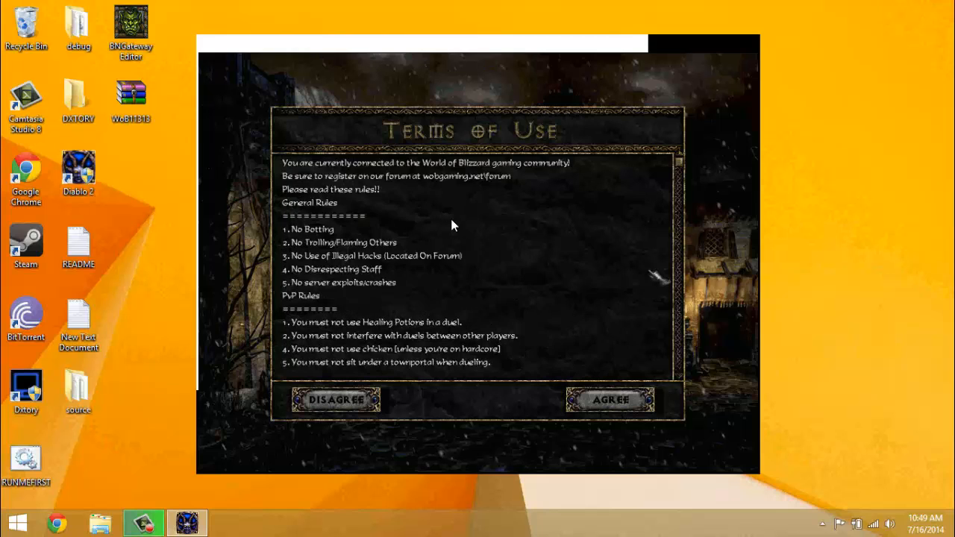
Step: Scroll through the WoB terms of use to the bottom before accepting them
scroll("down", 3)
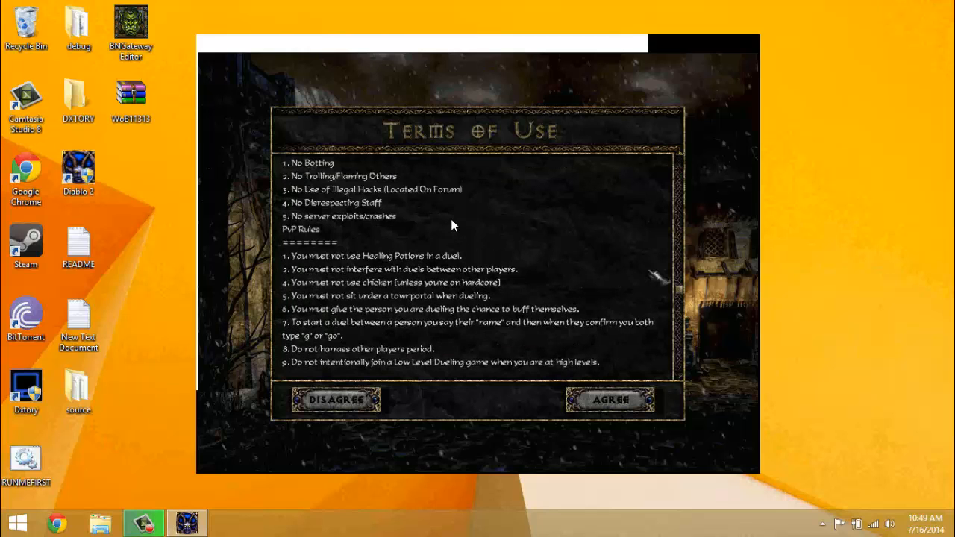
scroll("down", 3)
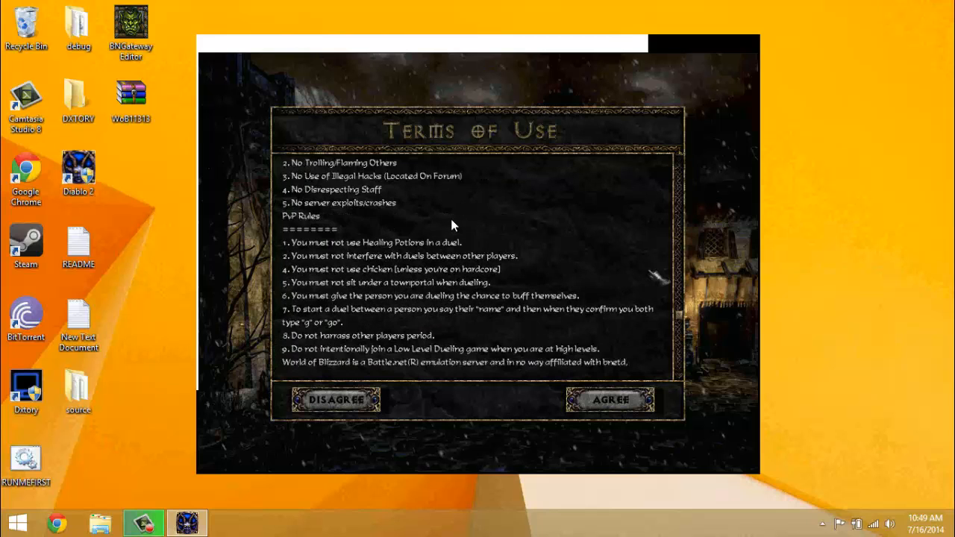
scroll("down", 3)
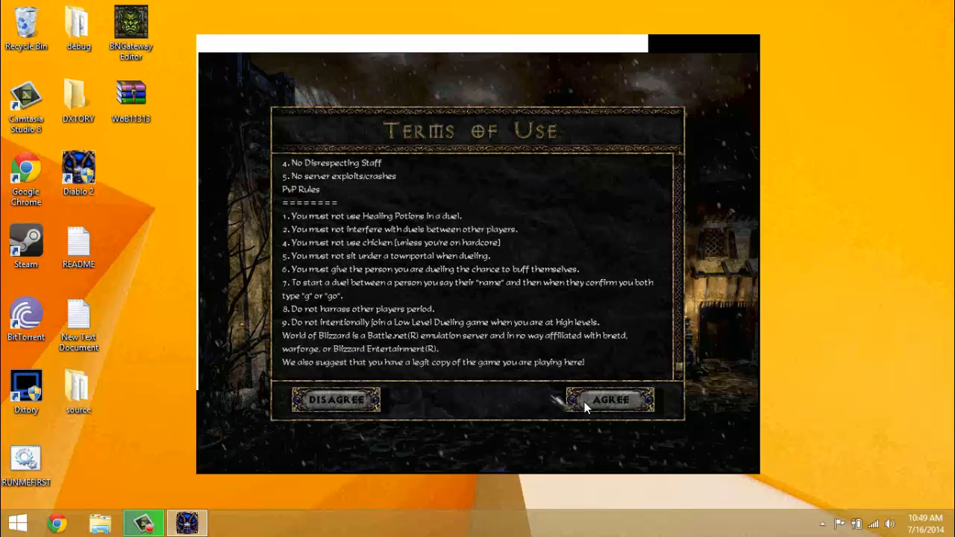
scroll("up", 3)
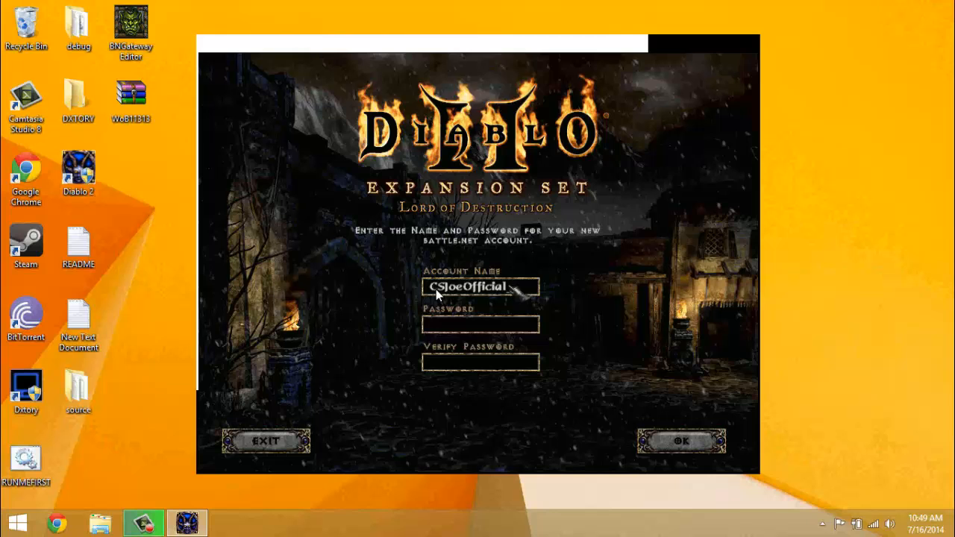
mouse_move(514, 397)
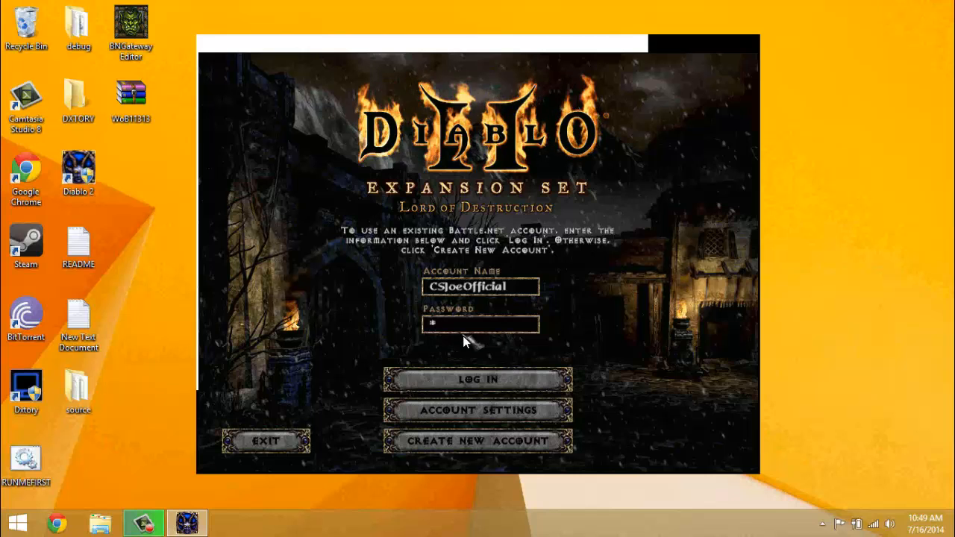
Step: Log into the Battle.net account to reach the WoB BlizzLike character list
left_click(477, 379)
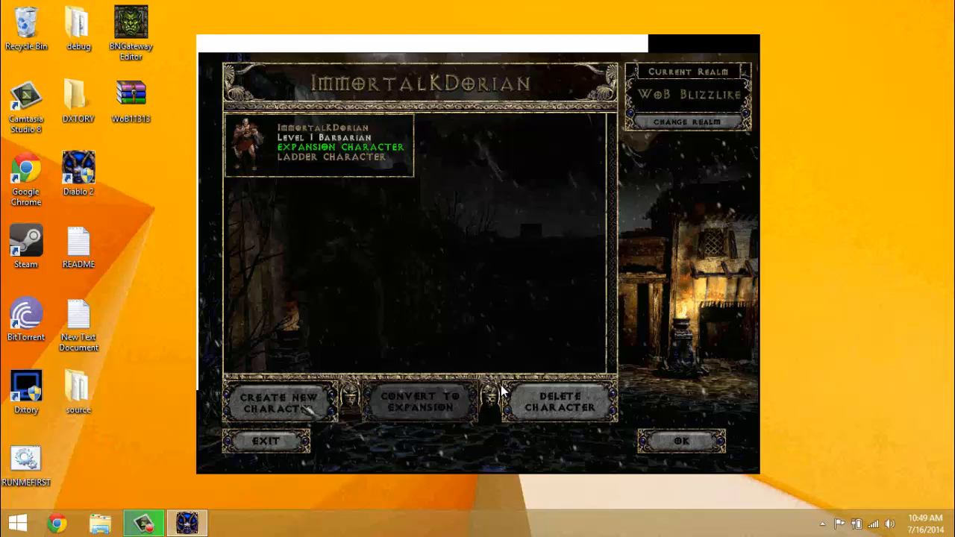
Step: Create a Necromancer named Yolosswag, and after the name is rejected as taken, create one named Thatsucks
left_click(279, 402)
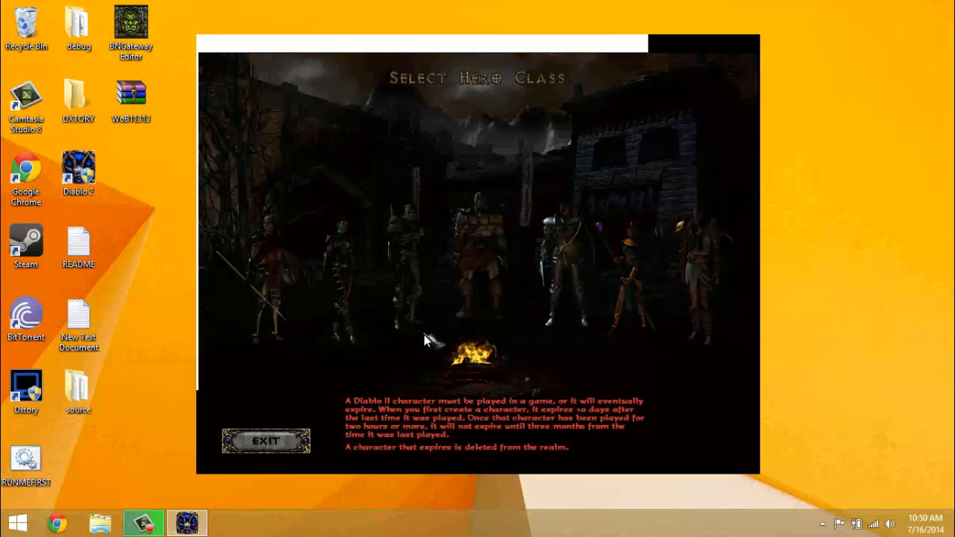
mouse_move(403, 239)
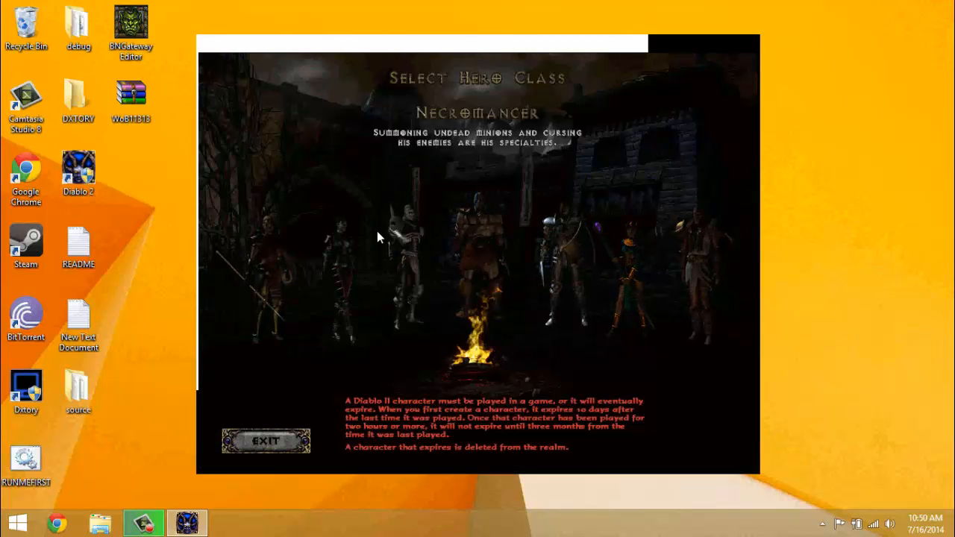
mouse_move(564, 280)
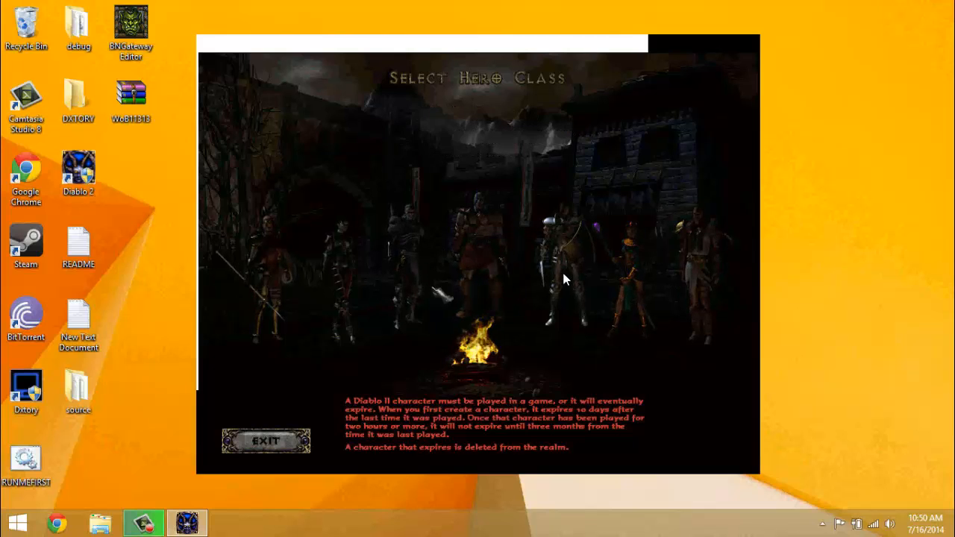
left_click(403, 238)
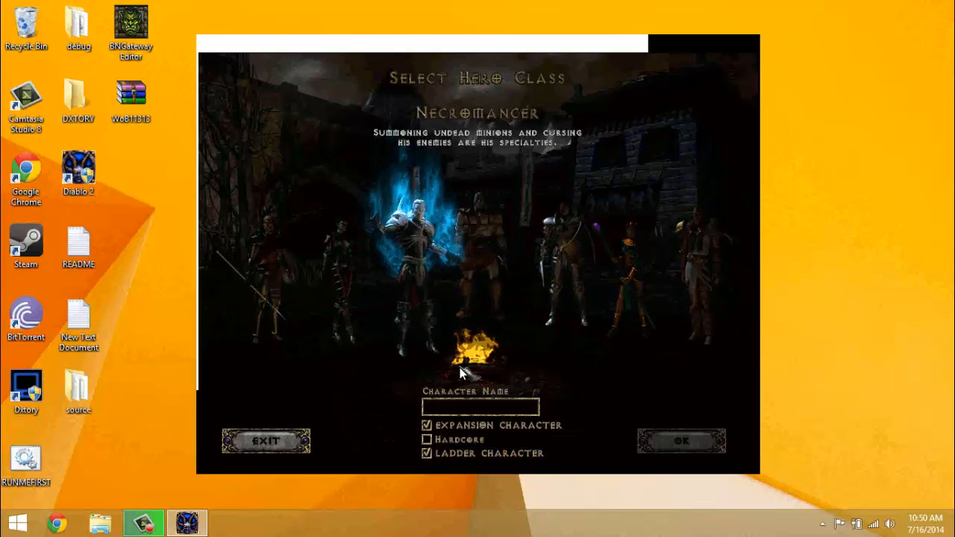
type("Yolos")
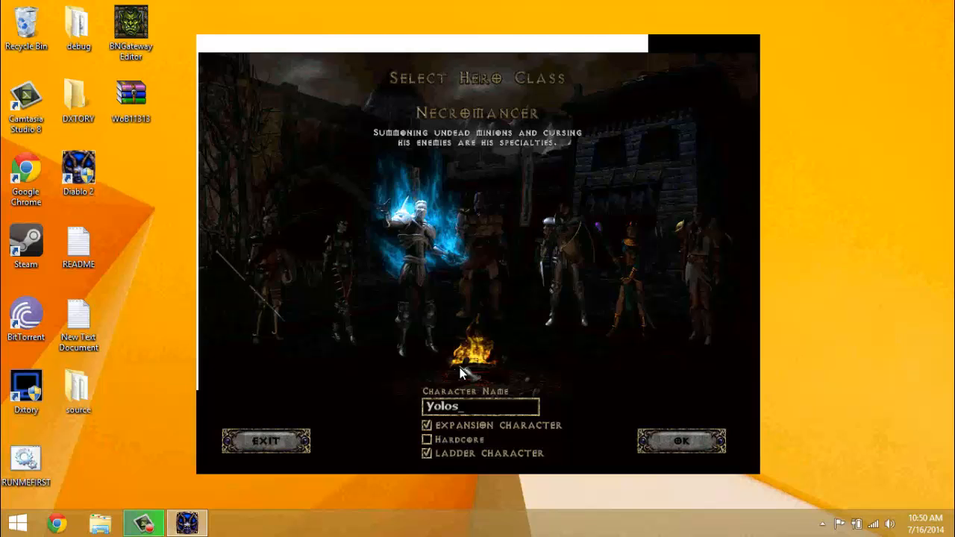
type("swag")
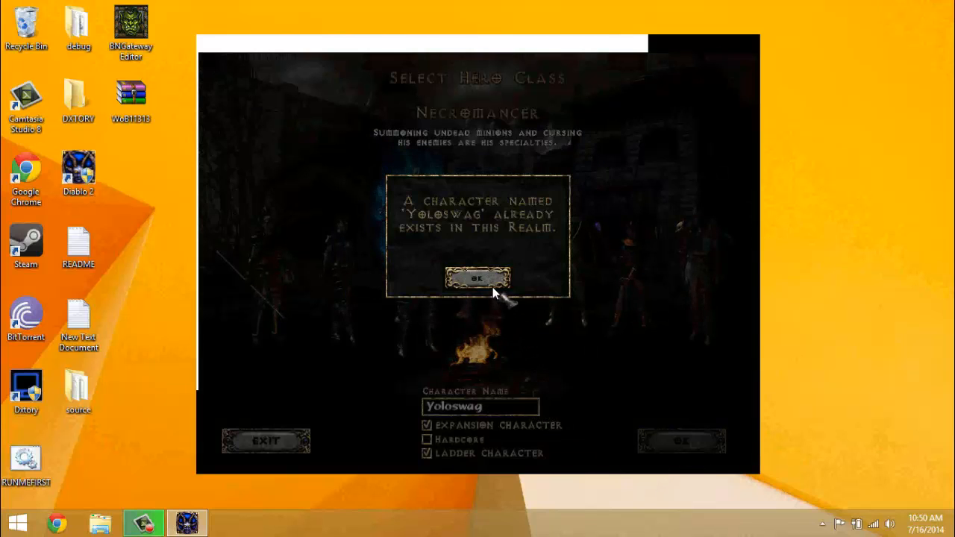
left_click(478, 279)
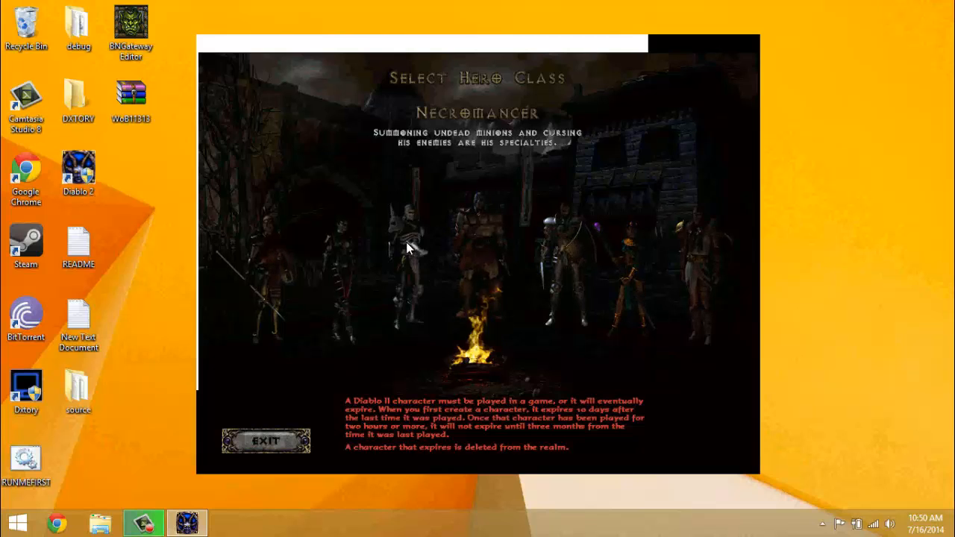
left_click(415, 246)
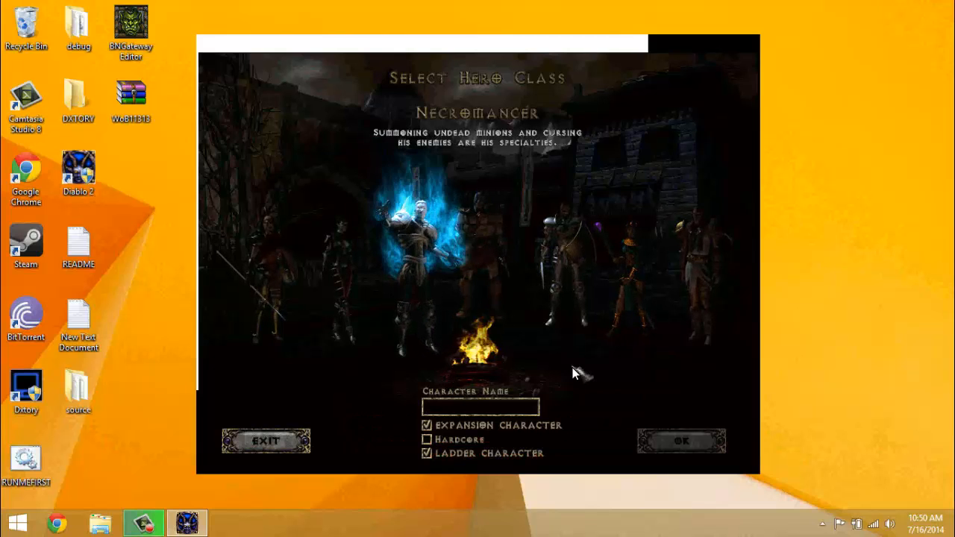
type("Thatsucks")
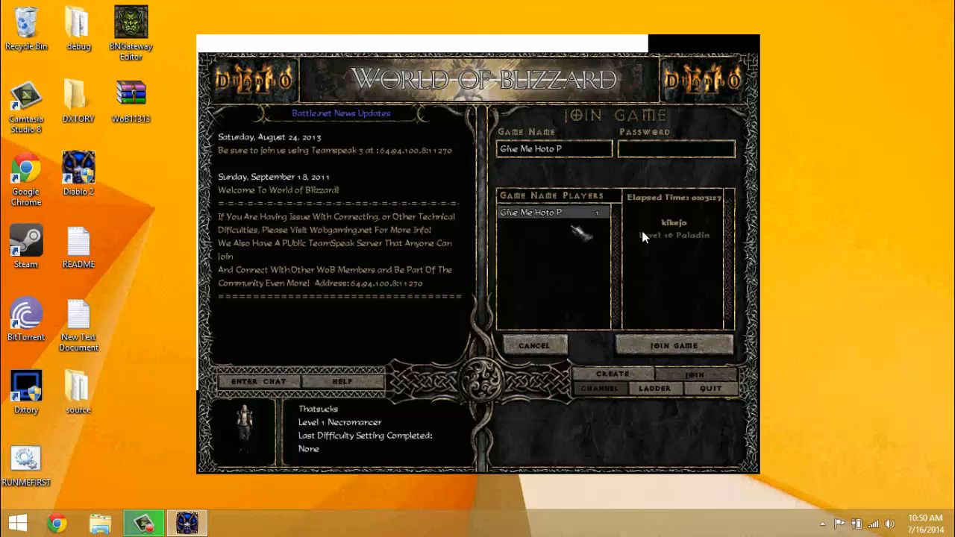
mouse_move(549, 242)
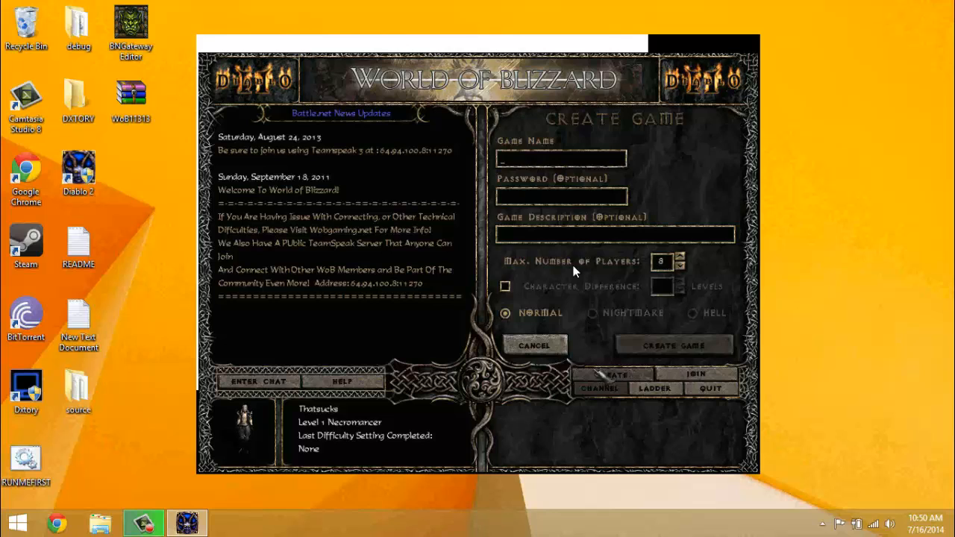
Step: Name the new game 'CSs Game' with a password and the description 'Im cool'
type("CSloe")
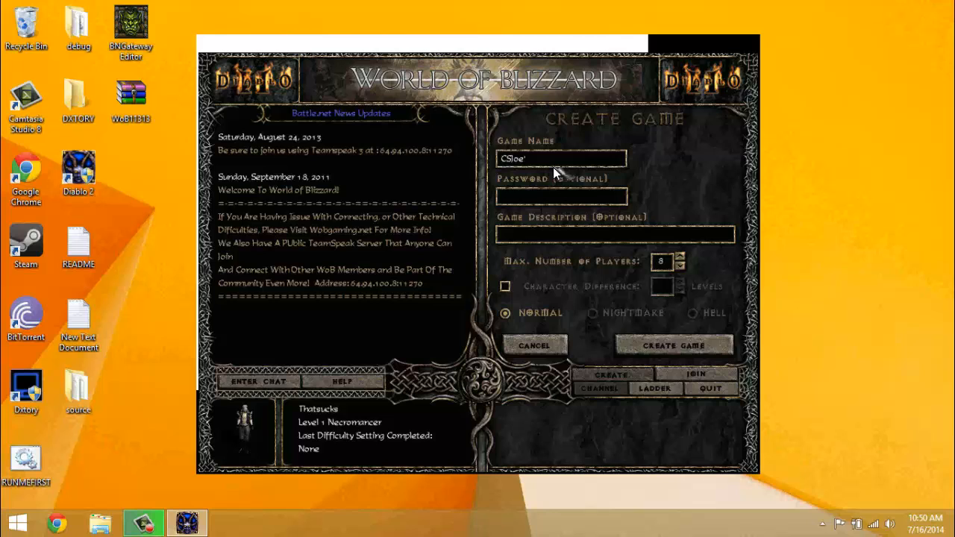
type("s Game")
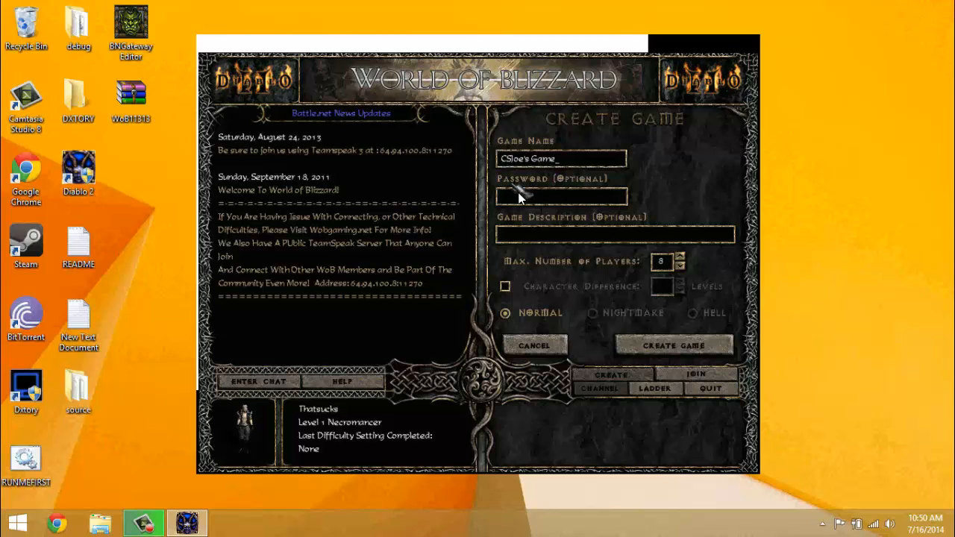
type("****")
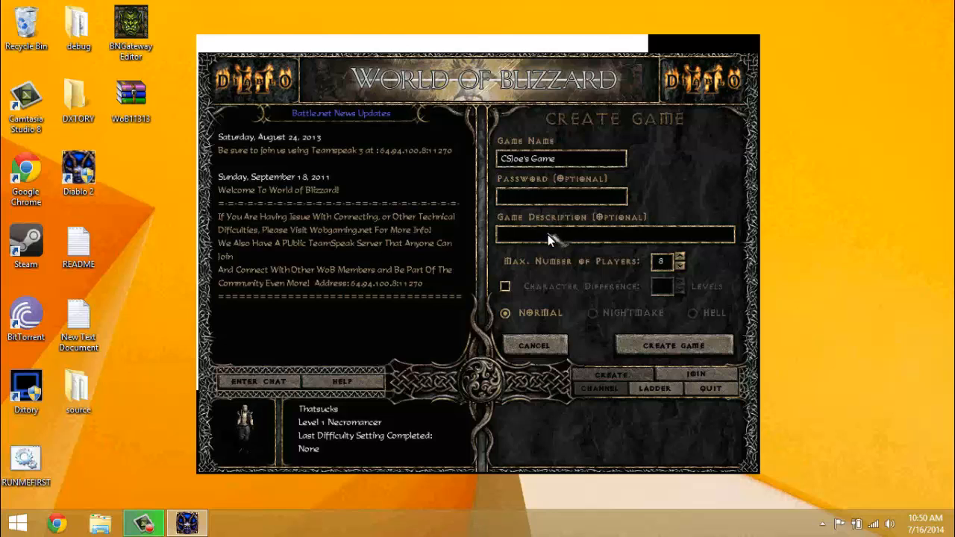
type("Im")
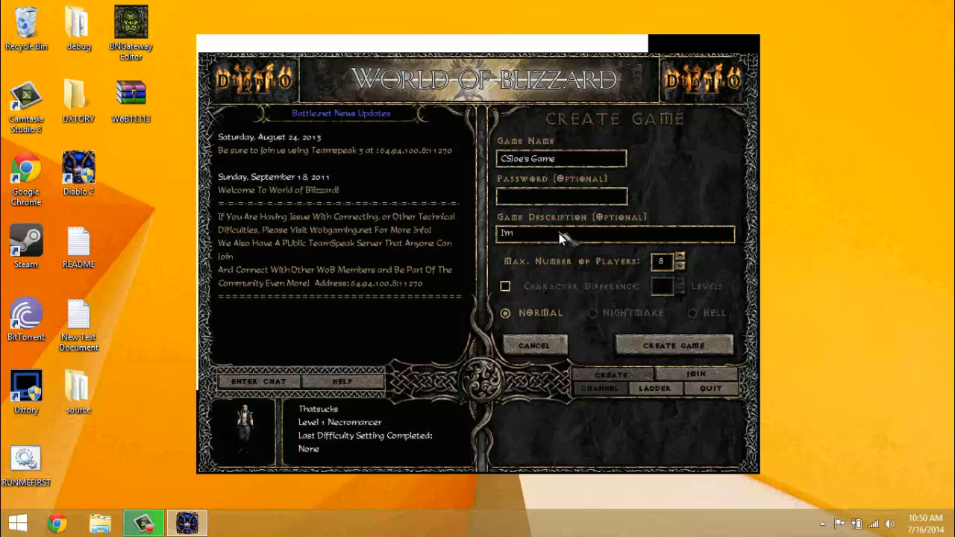
type("cool")
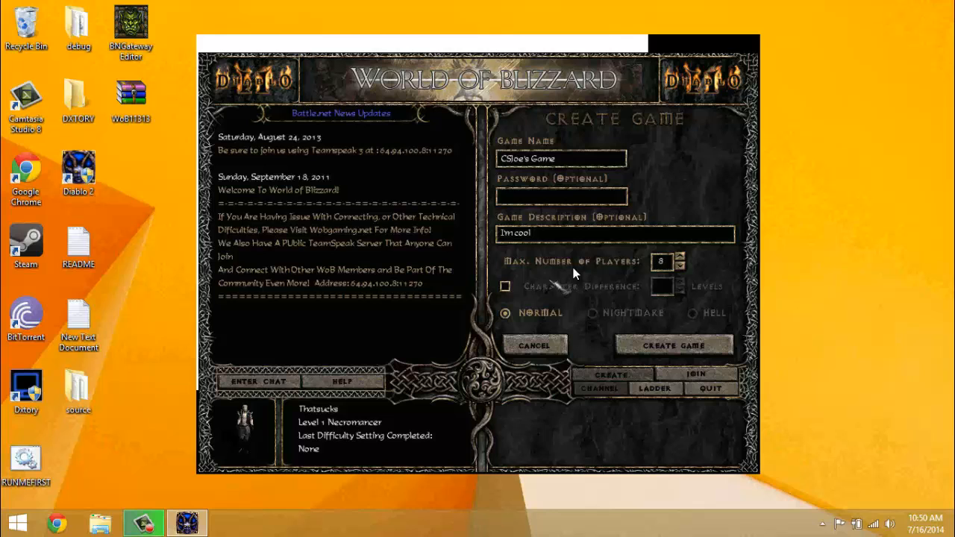
mouse_move(687, 266)
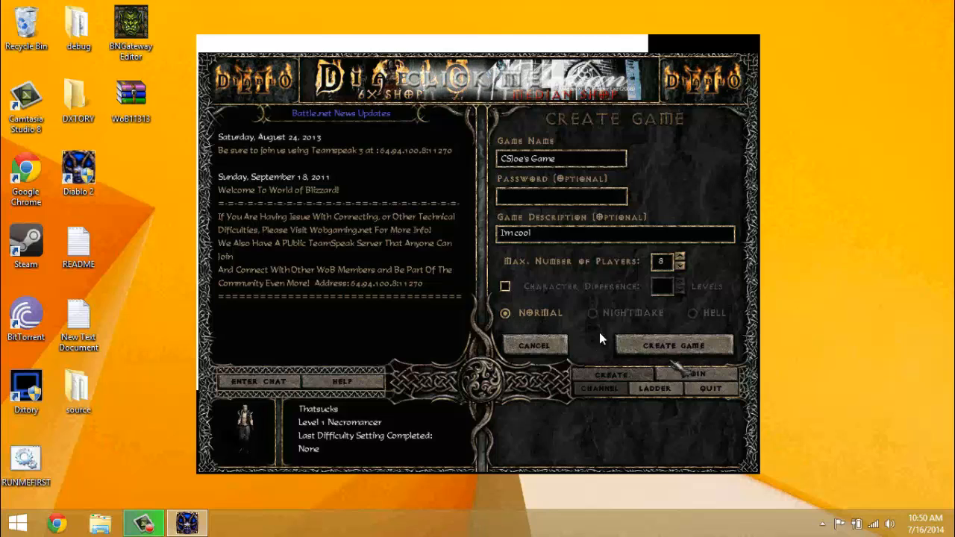
Step: Back out to the lobby, view the join list showing the open game, and cancel
left_click(534, 345)
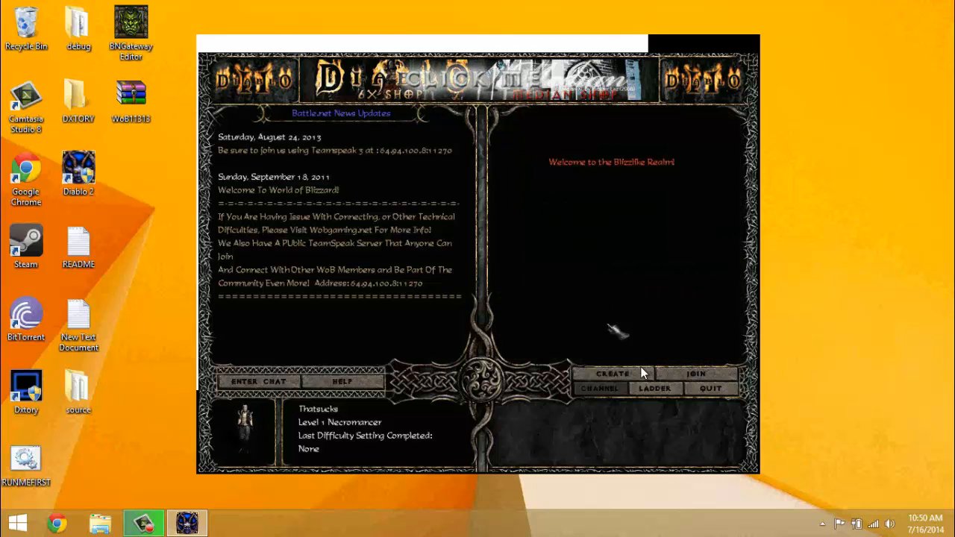
left_click(695, 373)
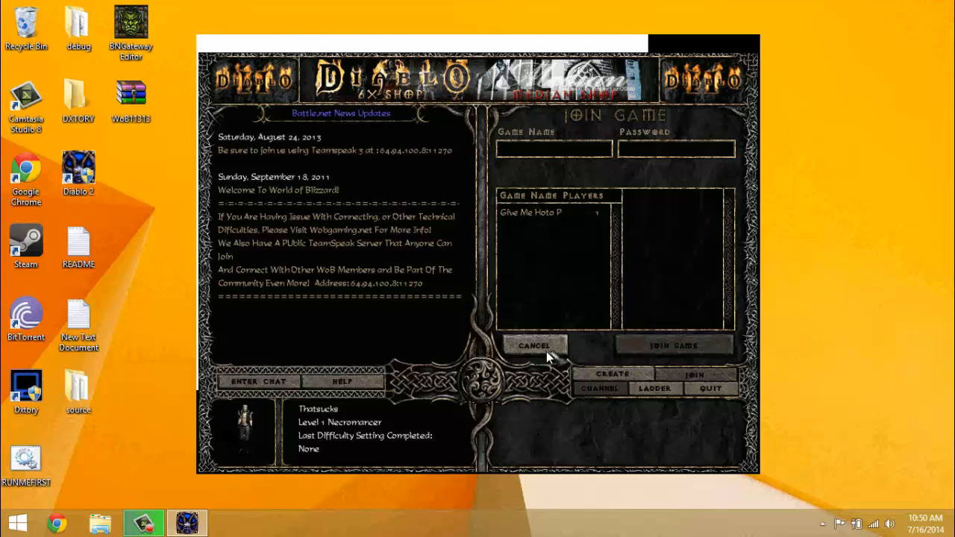
left_click(534, 346)
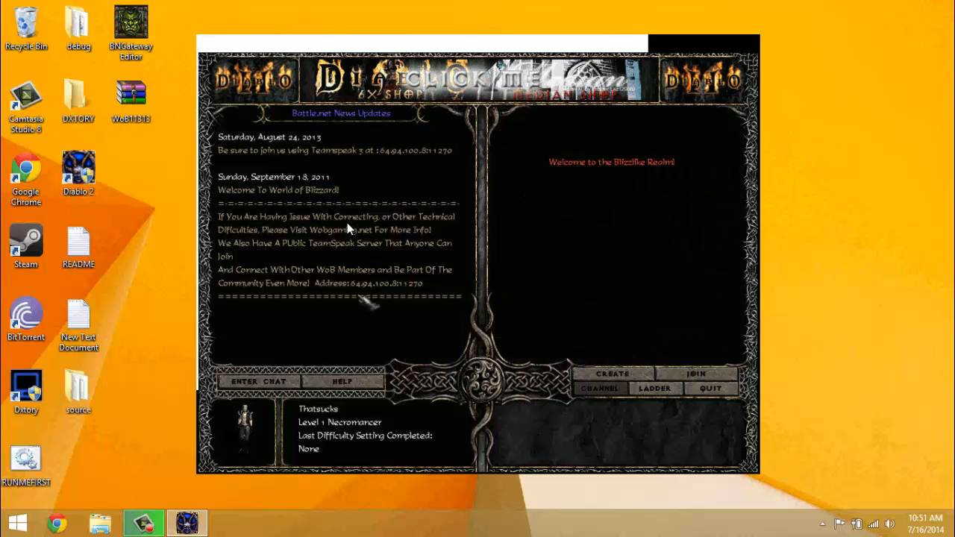
mouse_move(549, 278)
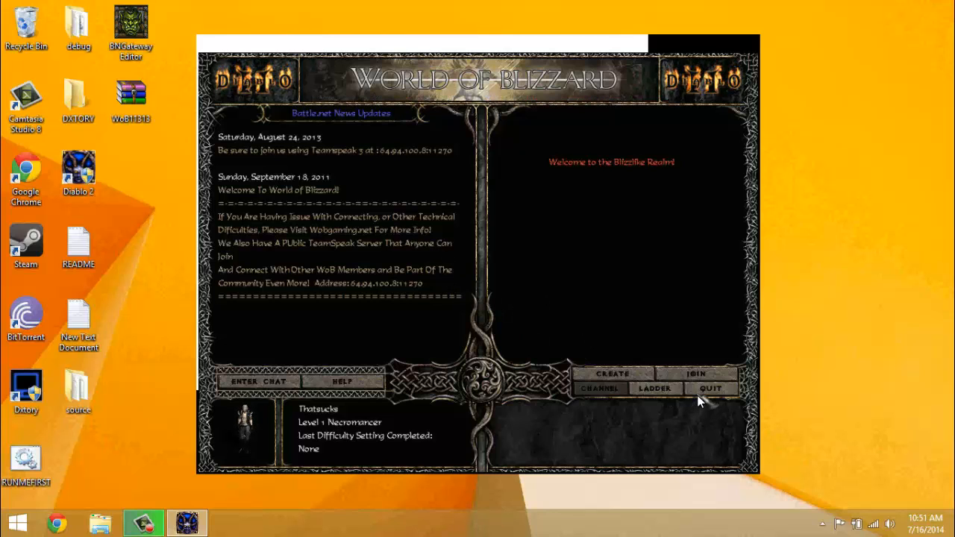
mouse_move(709, 391)
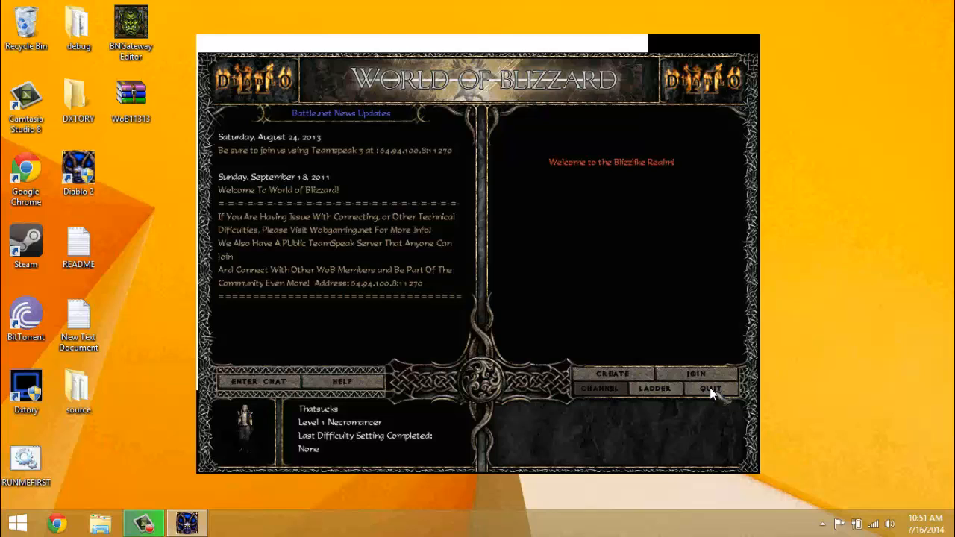
mouse_move(591, 159)
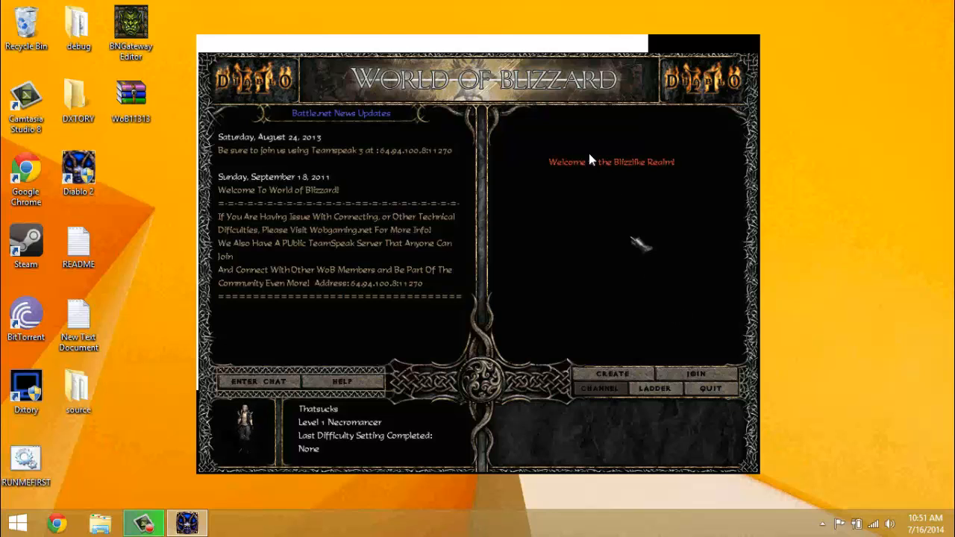
mouse_move(499, 194)
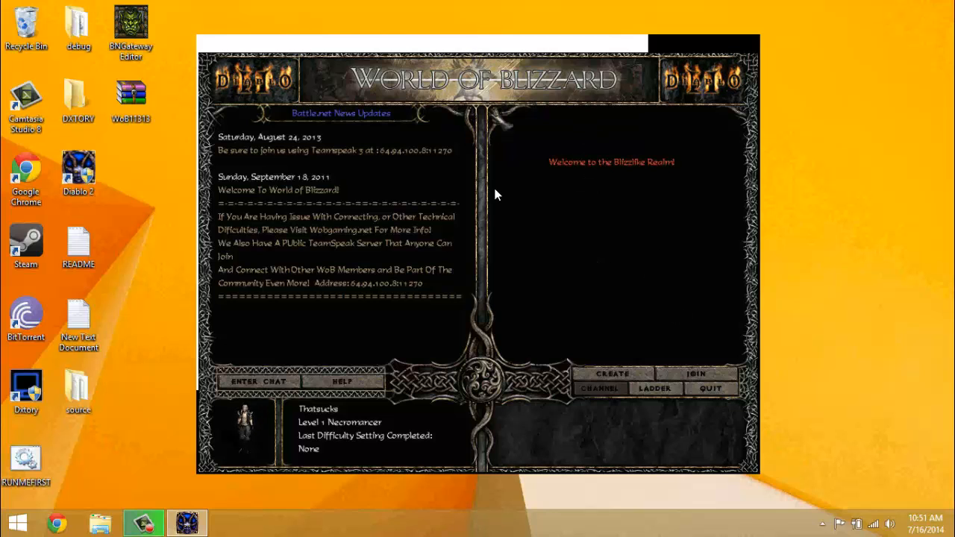
mouse_move(373, 252)
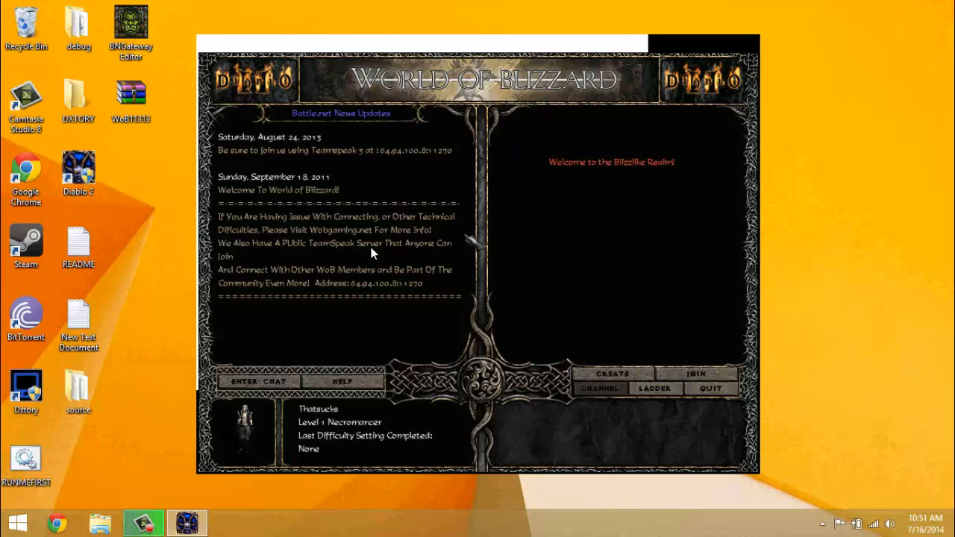
mouse_move(346, 257)
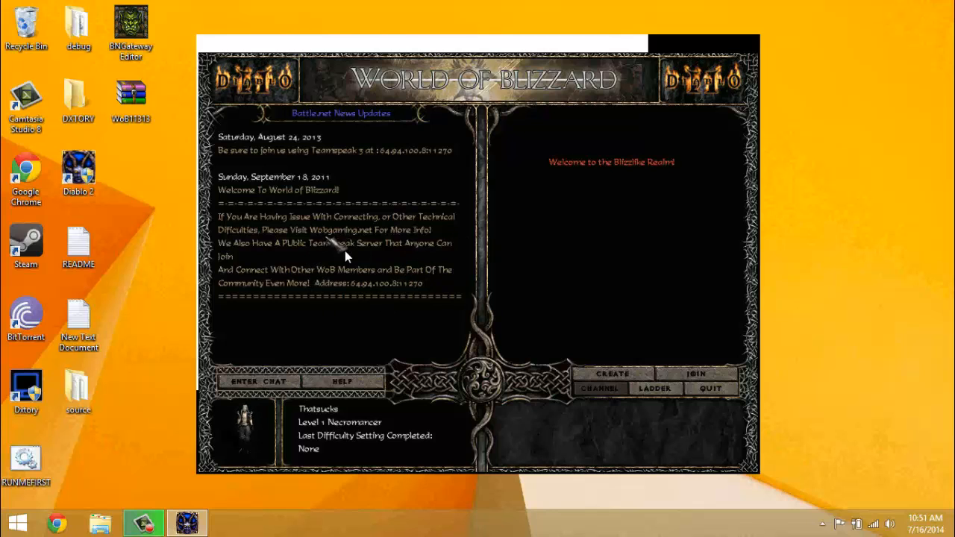
mouse_move(445, 281)
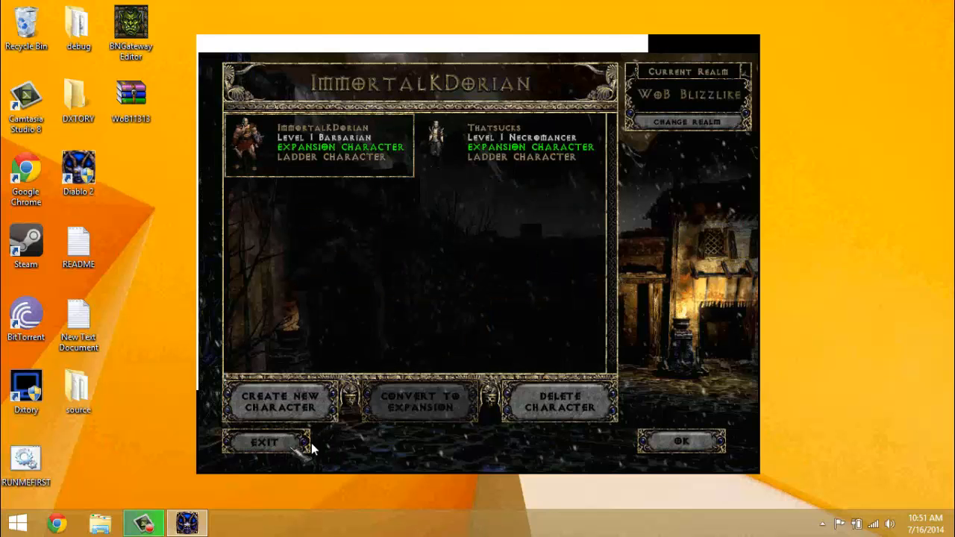
Step: Exit the character list to return to the main title menu
left_click(266, 442)
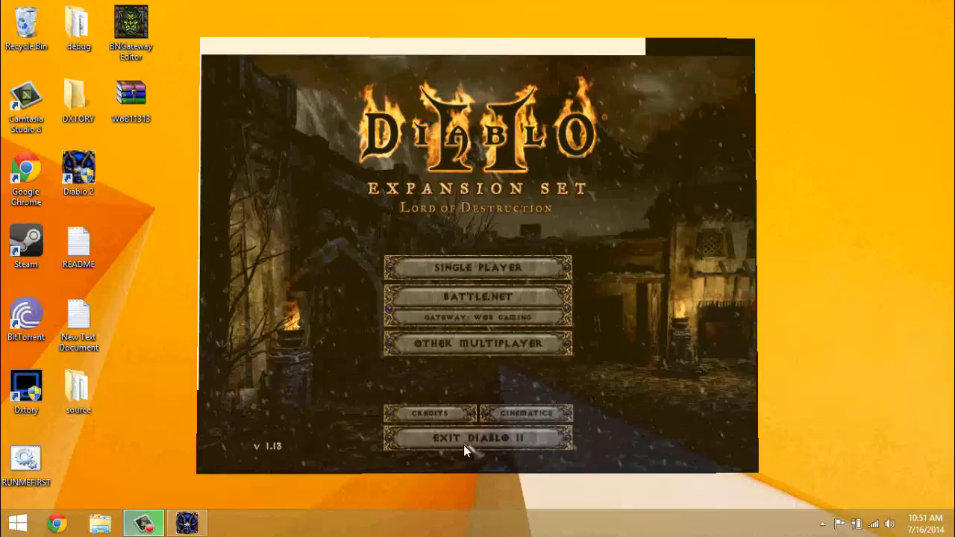